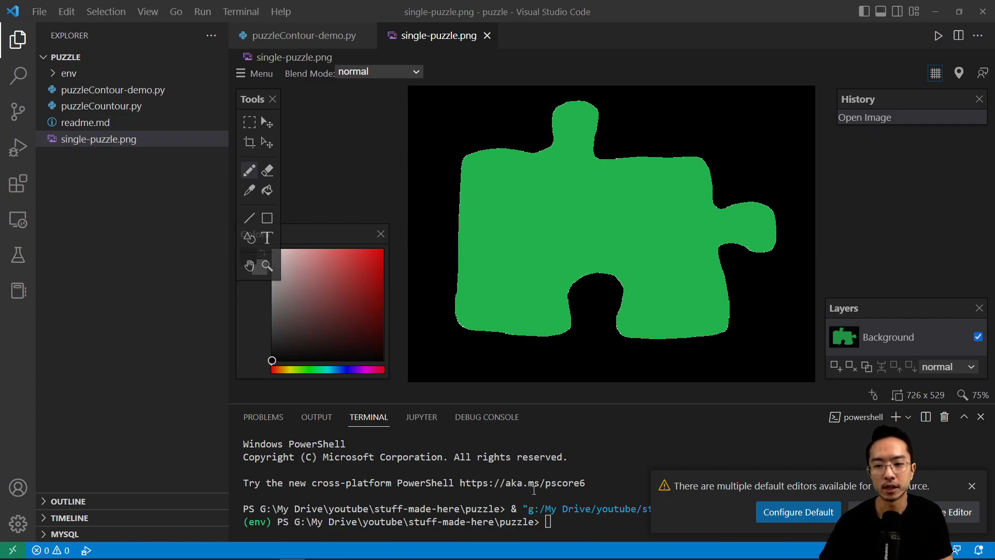
mouse_move(542, 301)
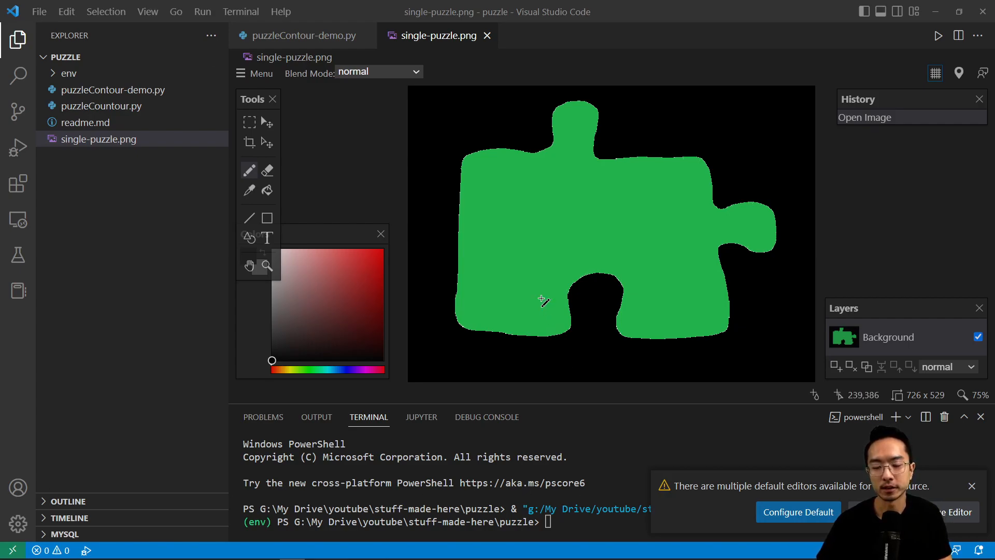
mouse_move(662, 239)
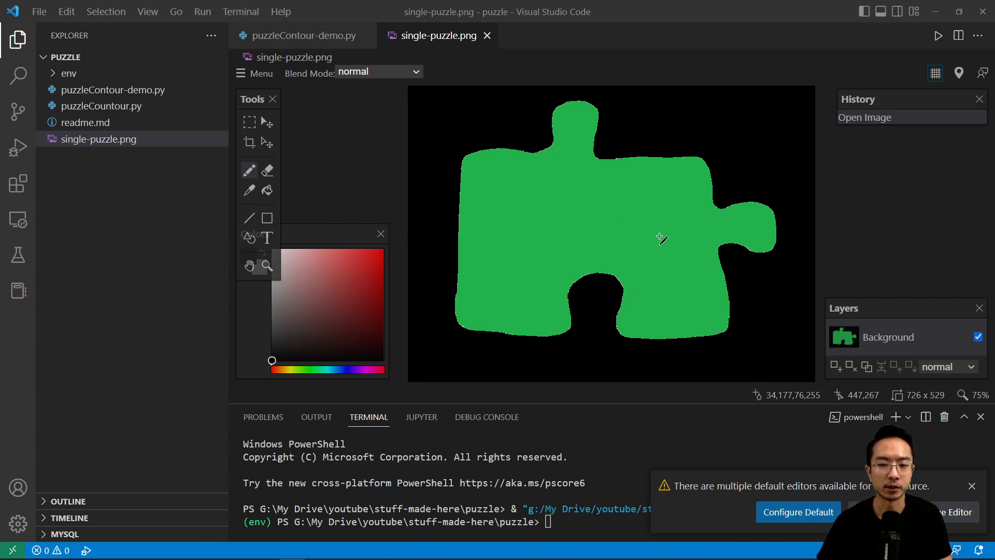
mouse_move(657, 238)
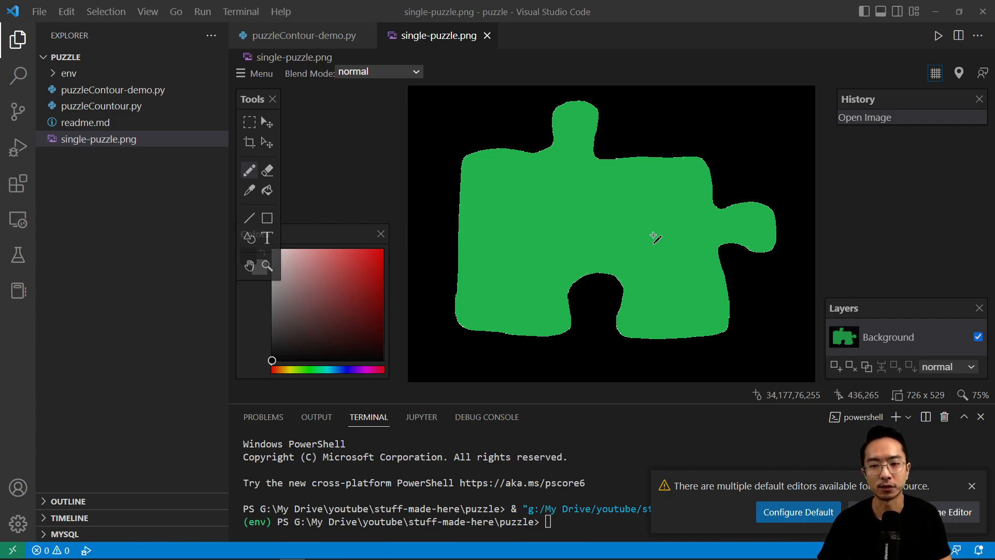
mouse_move(611, 186)
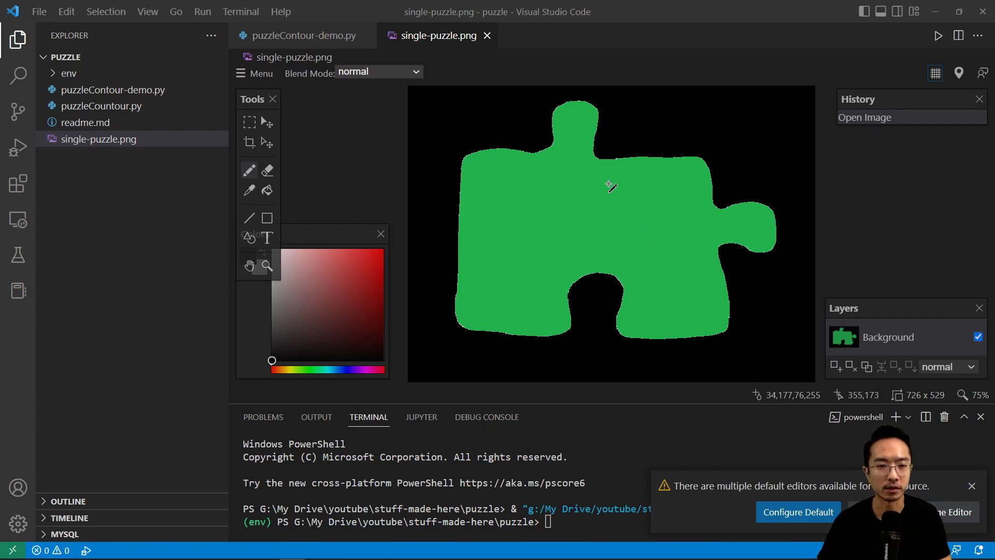
mouse_move(606, 171)
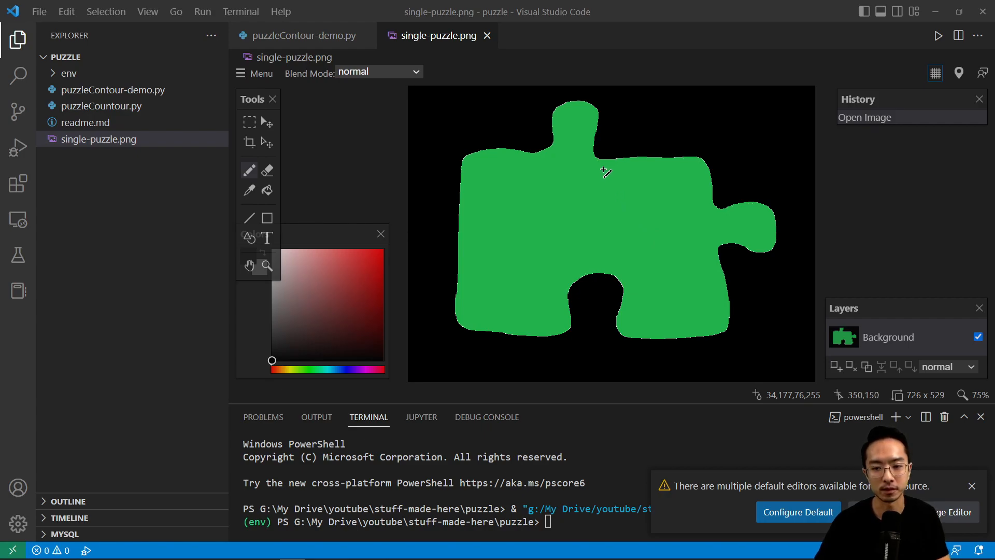
mouse_move(717, 300)
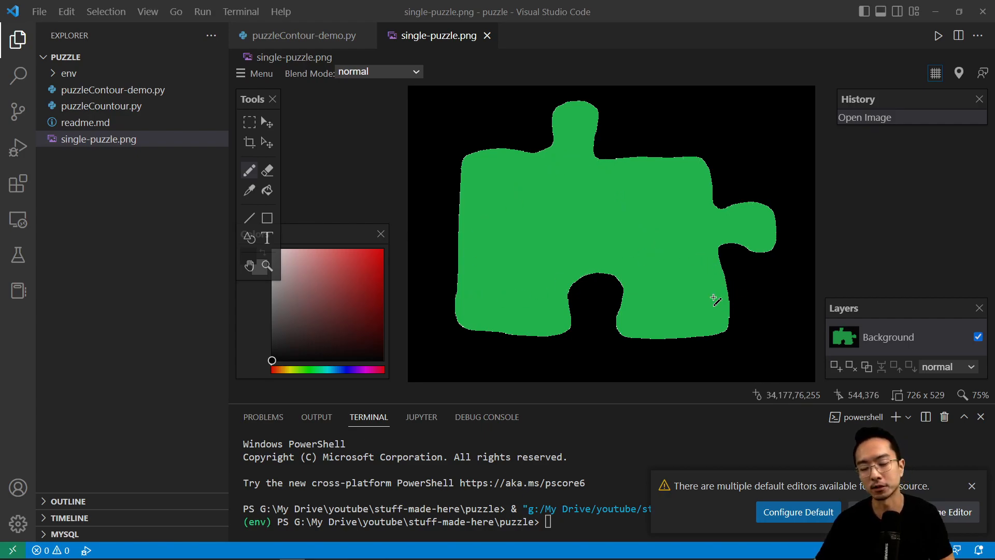
mouse_move(607, 185)
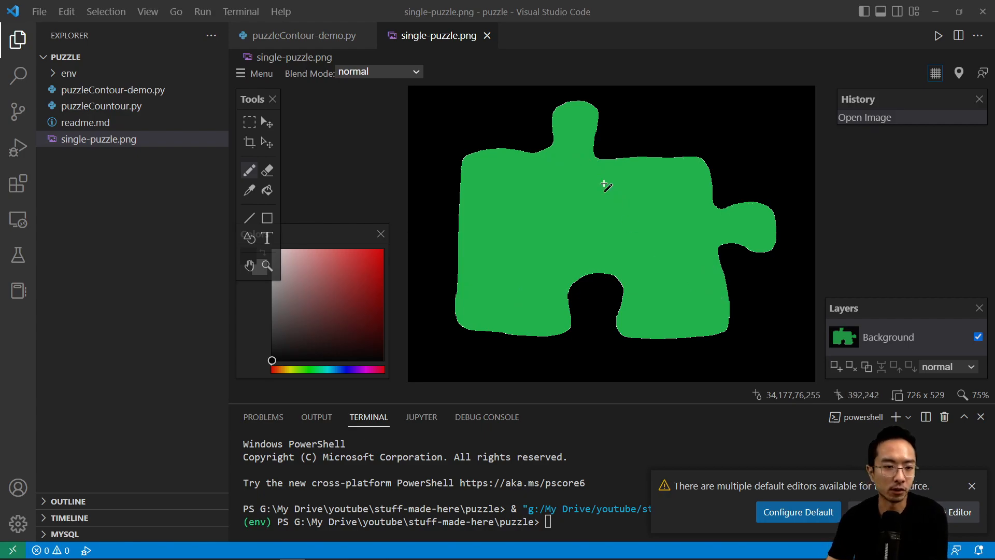
mouse_move(571, 170)
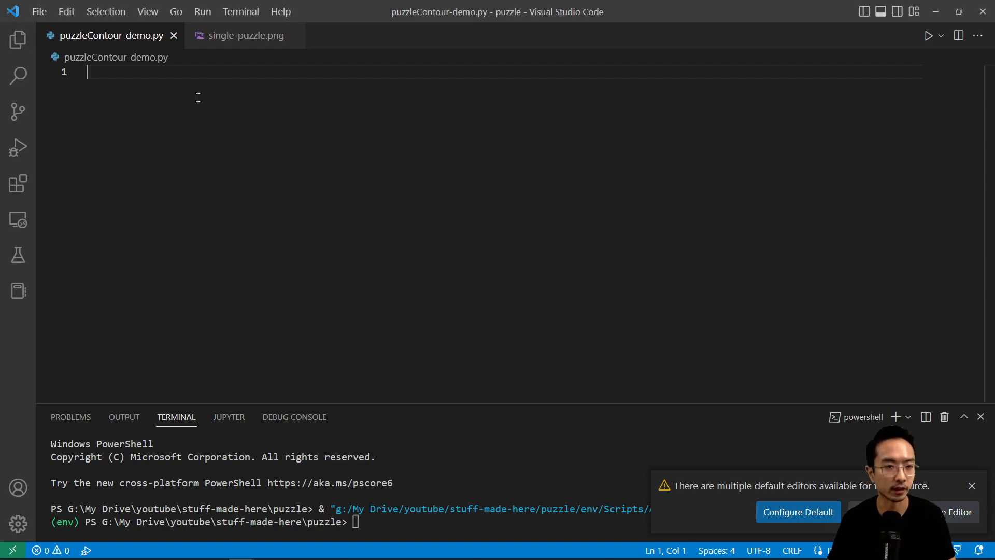
Import cv2 and matplotlib.pyplot as plt at the top of the script.
text(import cv2)
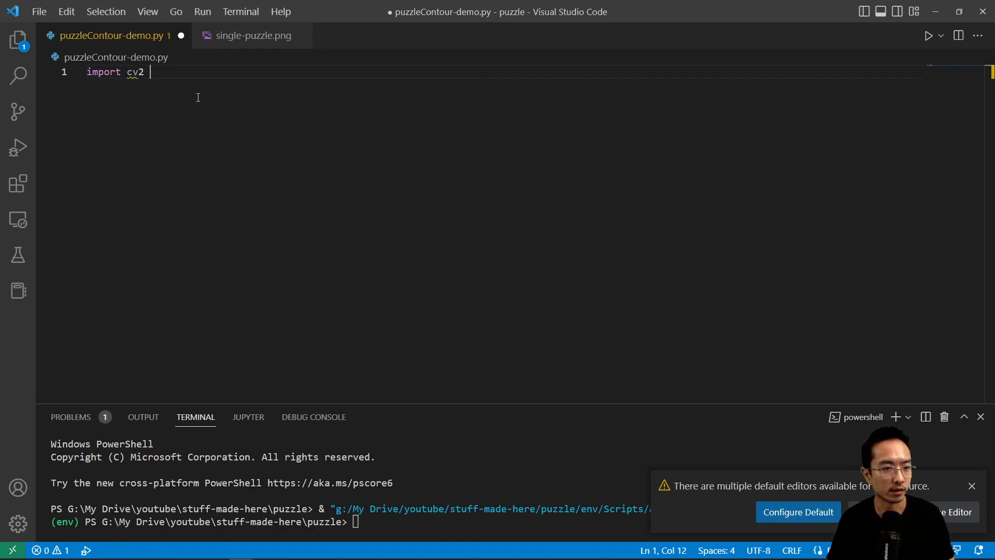
text(import matplotlib)
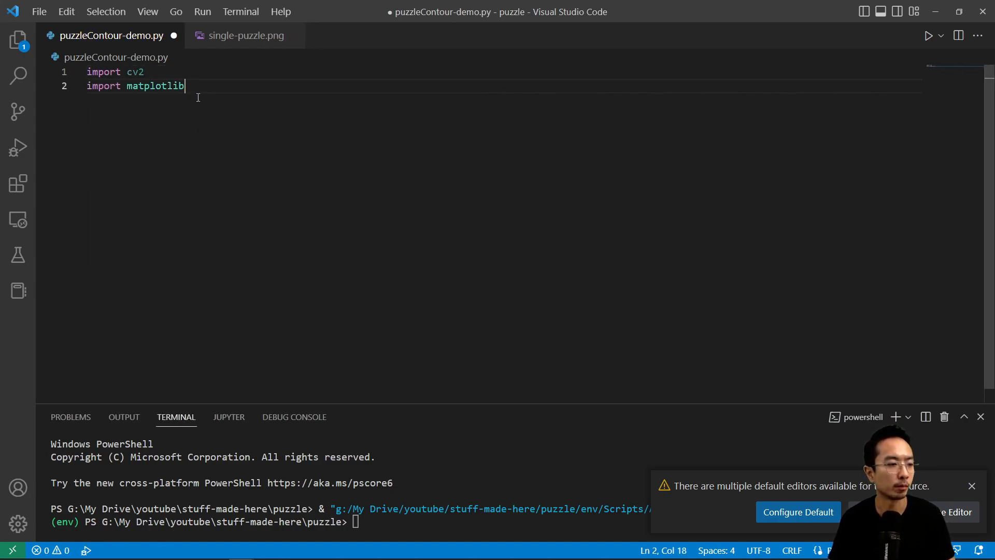
text(.pyplot as plt)
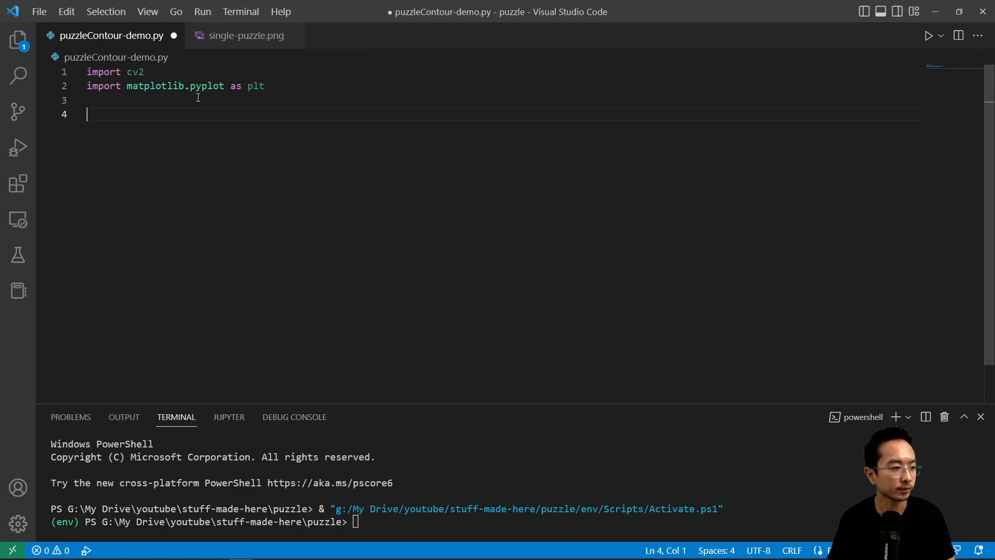
Read 'single-puzzle.png' into puzzleImage with cv2.imread.
text(puzzle)
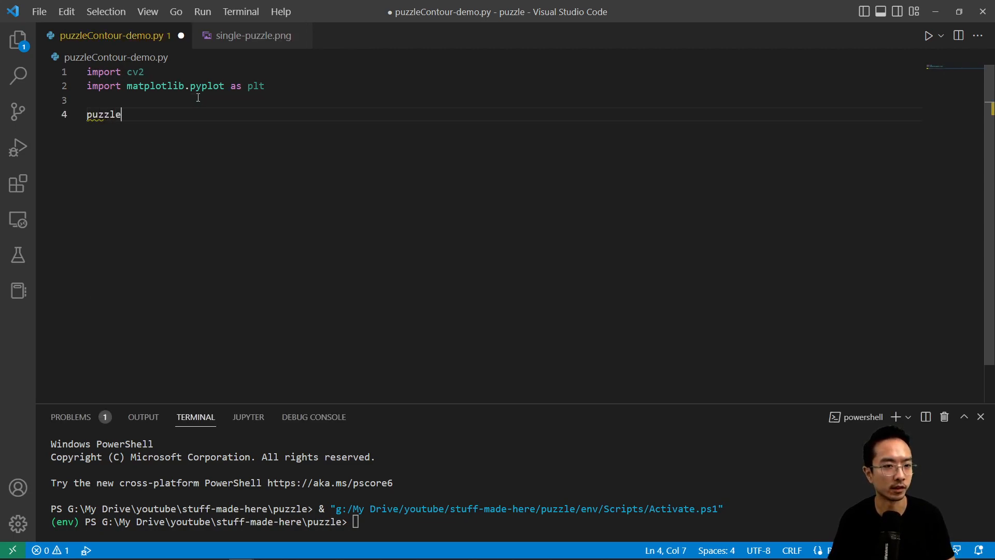
text(Image =)
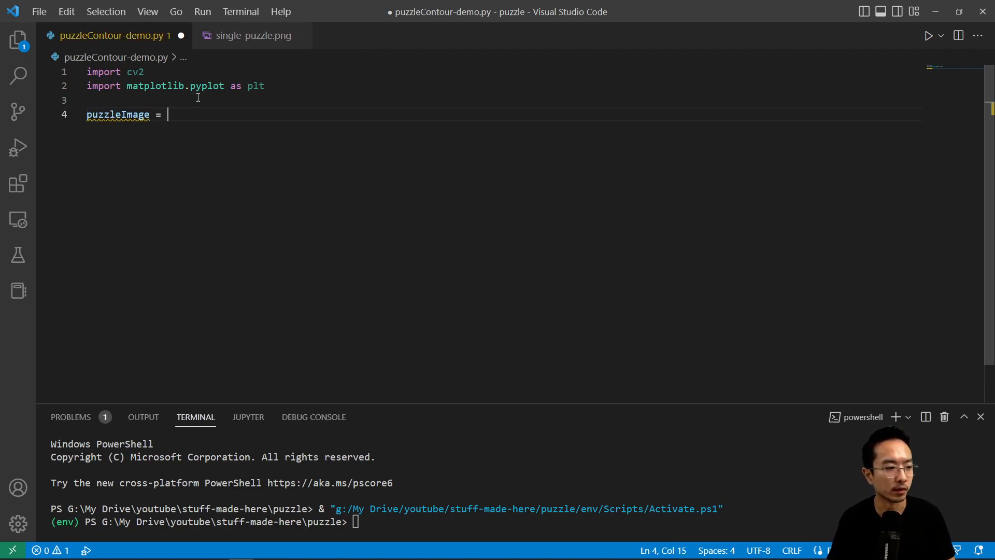
text(cv2.imread(')
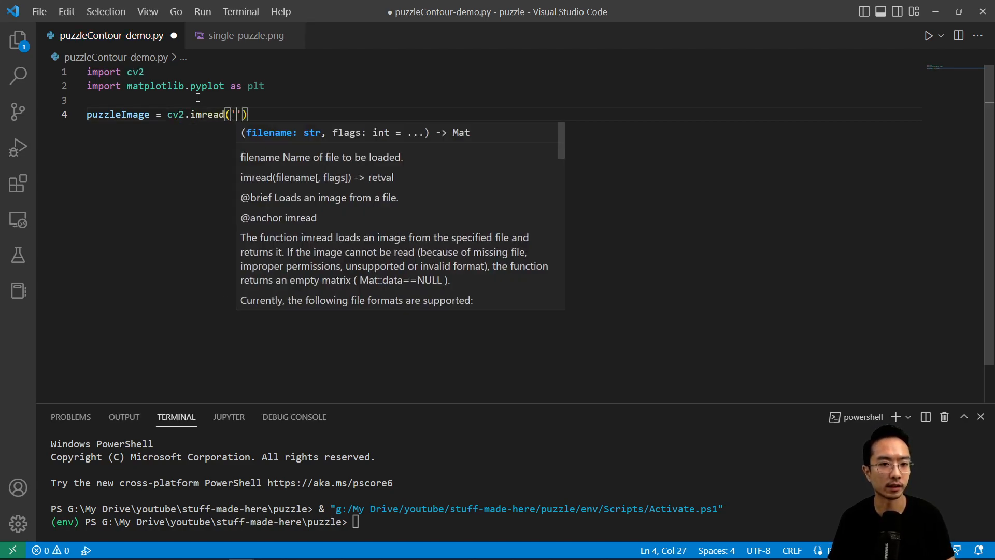
text(single-p)
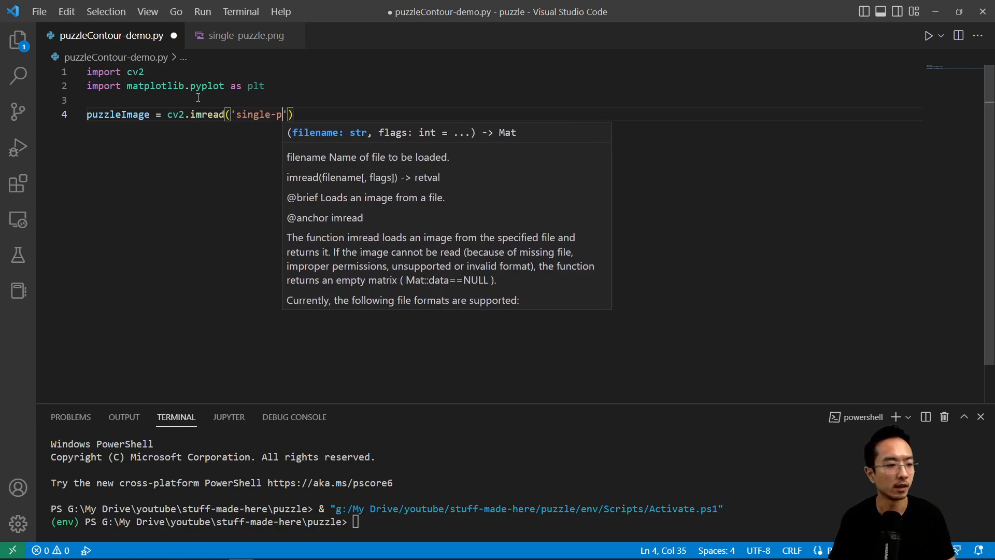
text(uzzle.png)
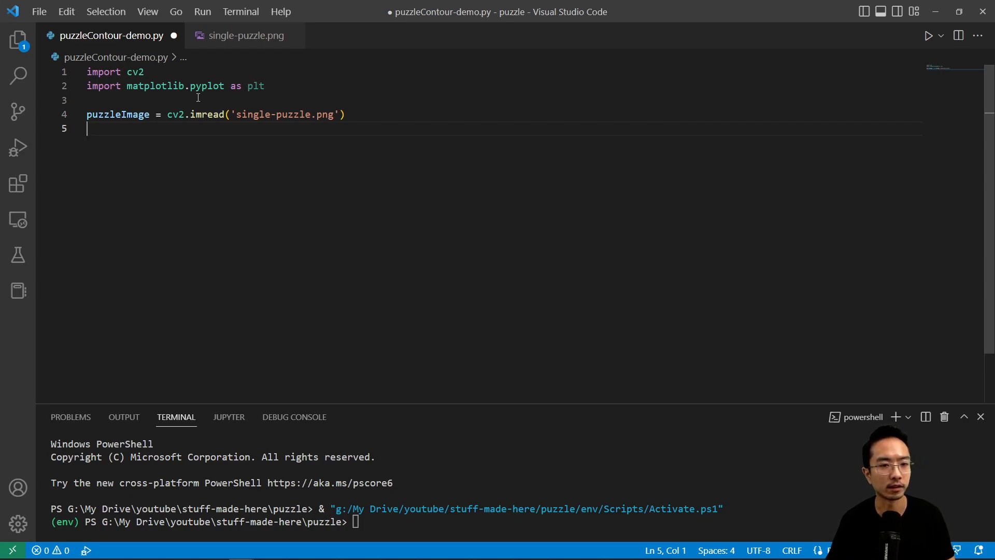
Split puzzleImage into blue, green and red channels with cv2.split, then begin the contour line.
text(blue,)
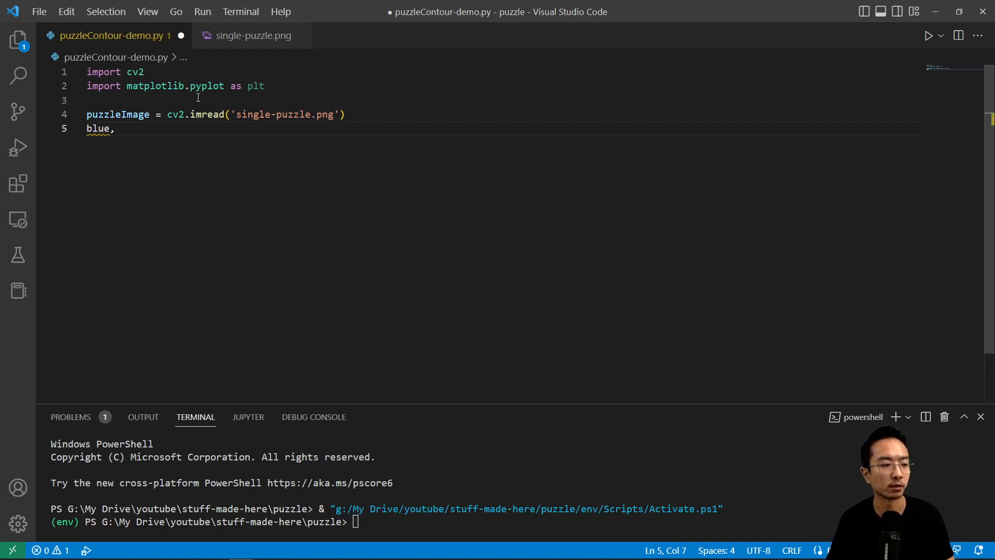
text(green)
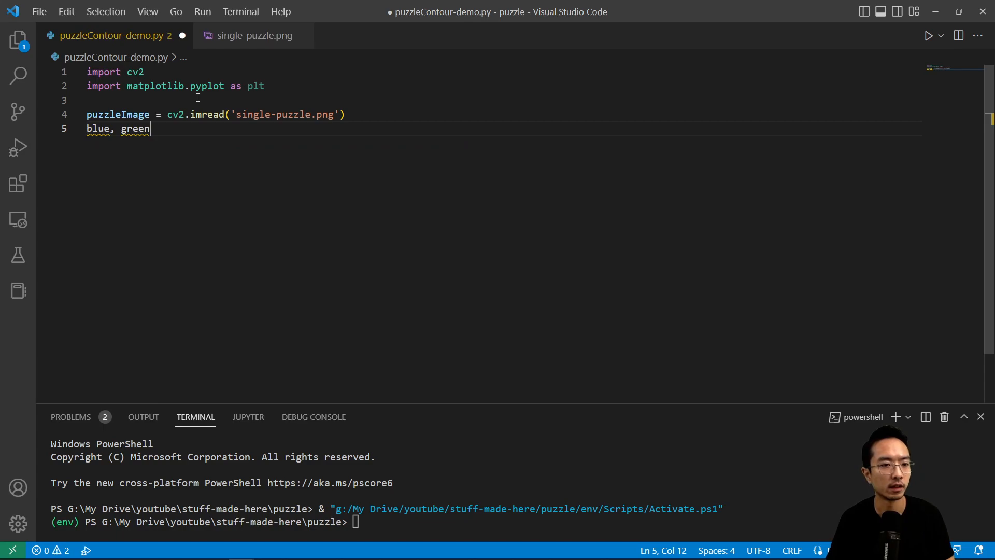
text(, red = cv2.s)
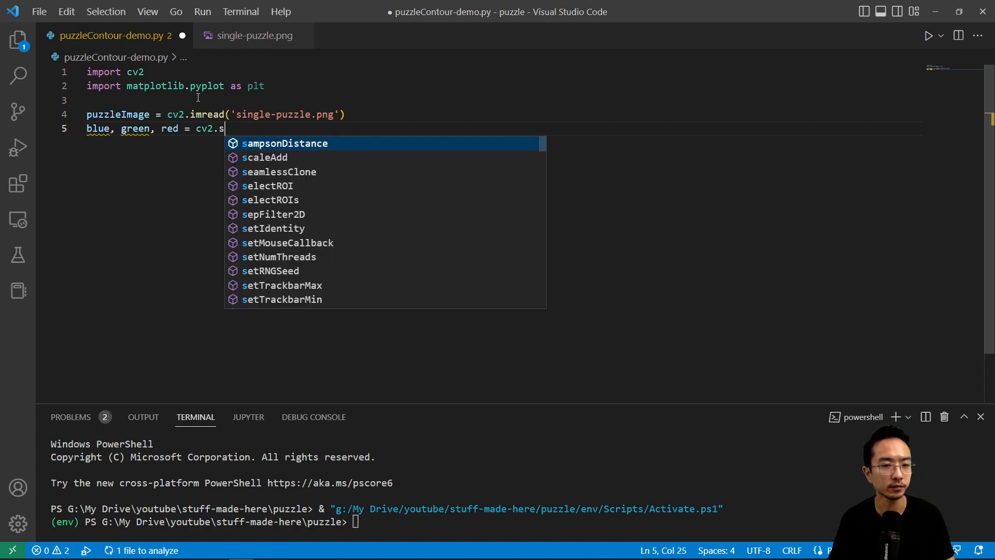
text(plit(puz)
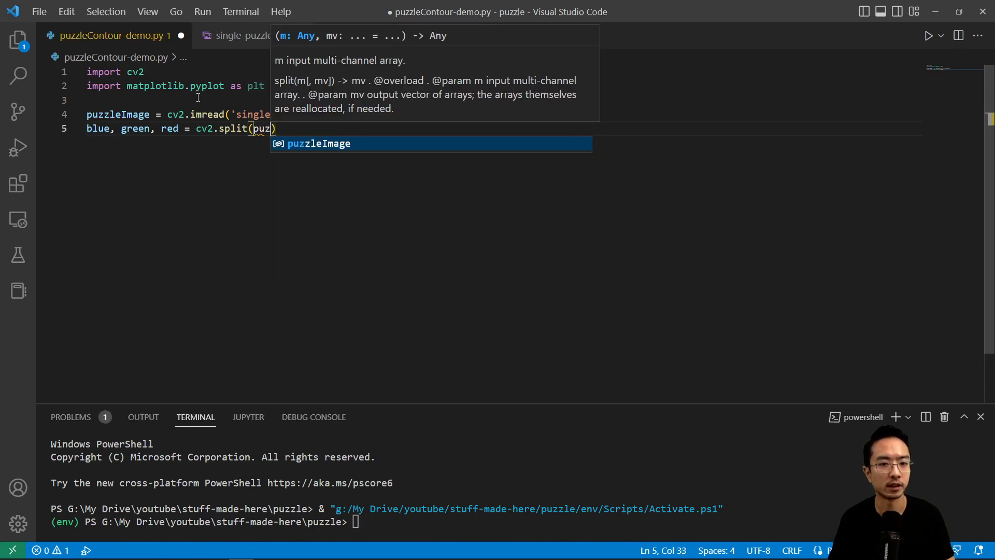
key(Enter)
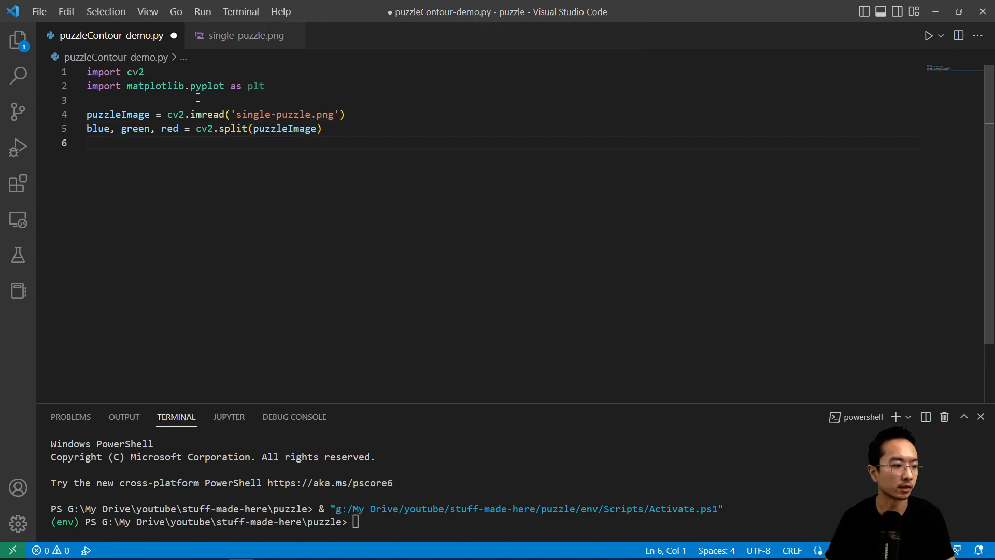
text(contour)
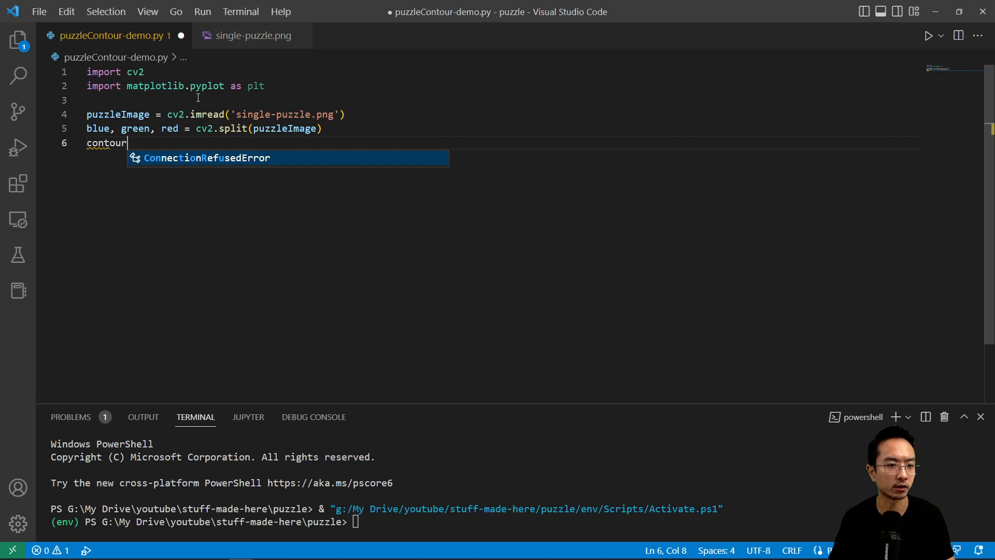
Assign contour, _ from cv2.findContours on the green channel with mode cv2.RETR_TREE.
text(, _ = cv2.)
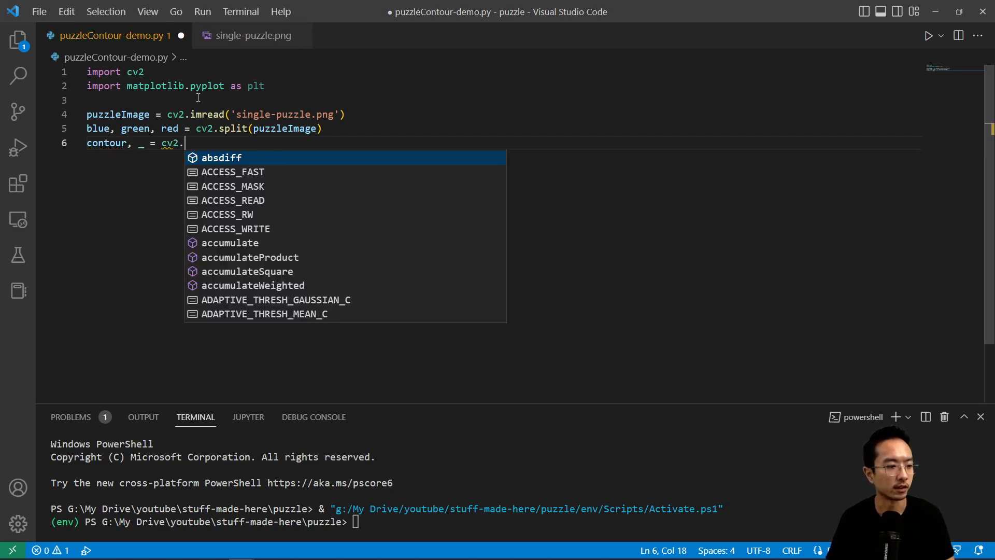
text(findContours)
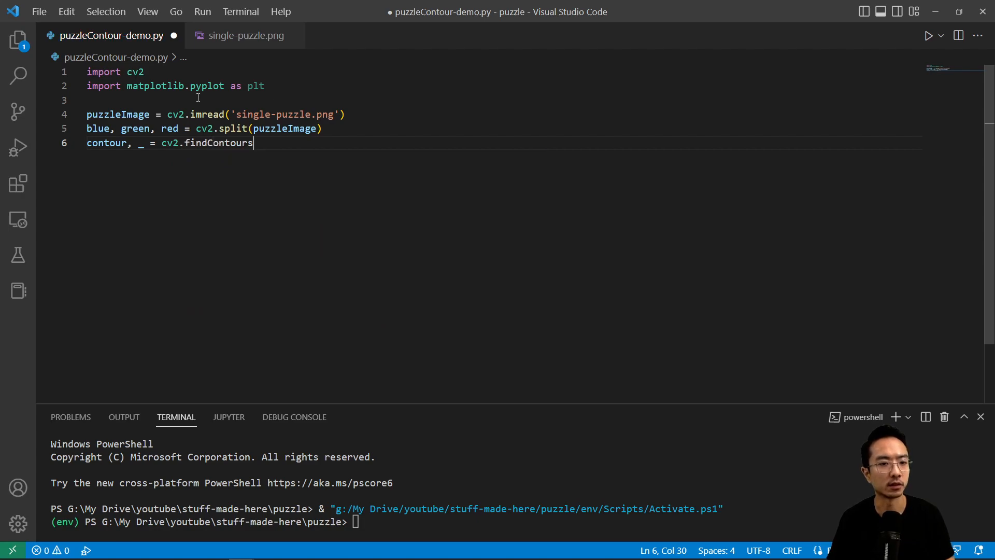
text((image=green,)
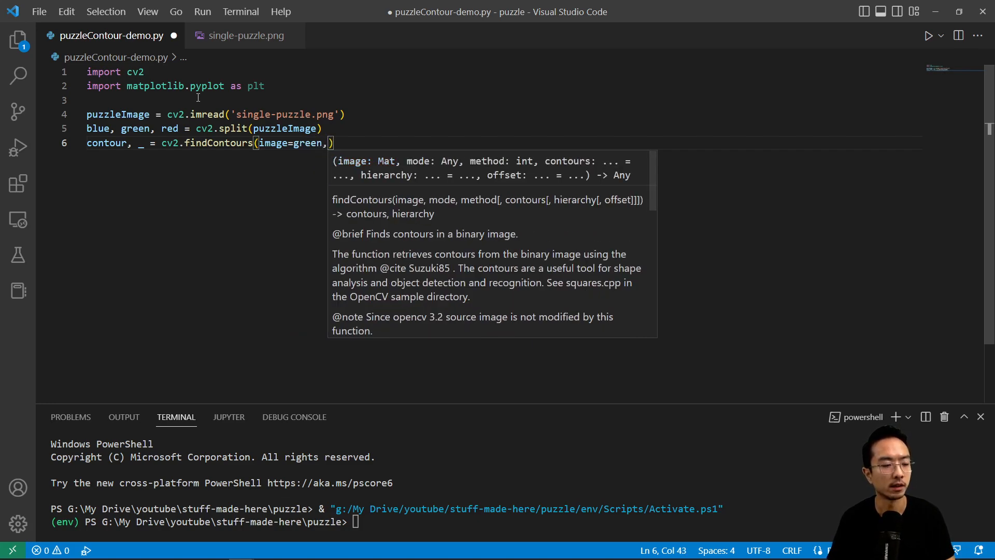
text(mode=)
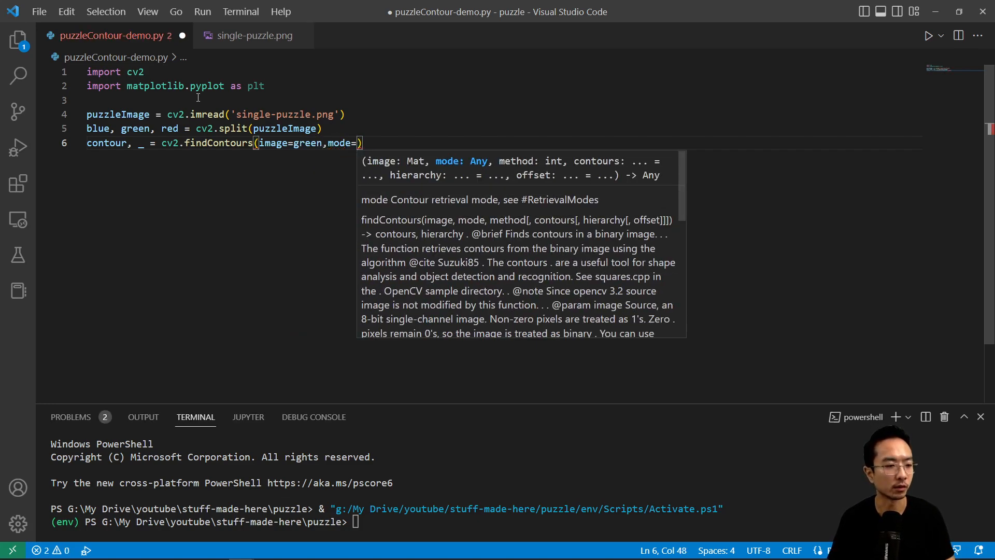
text(cv2.)
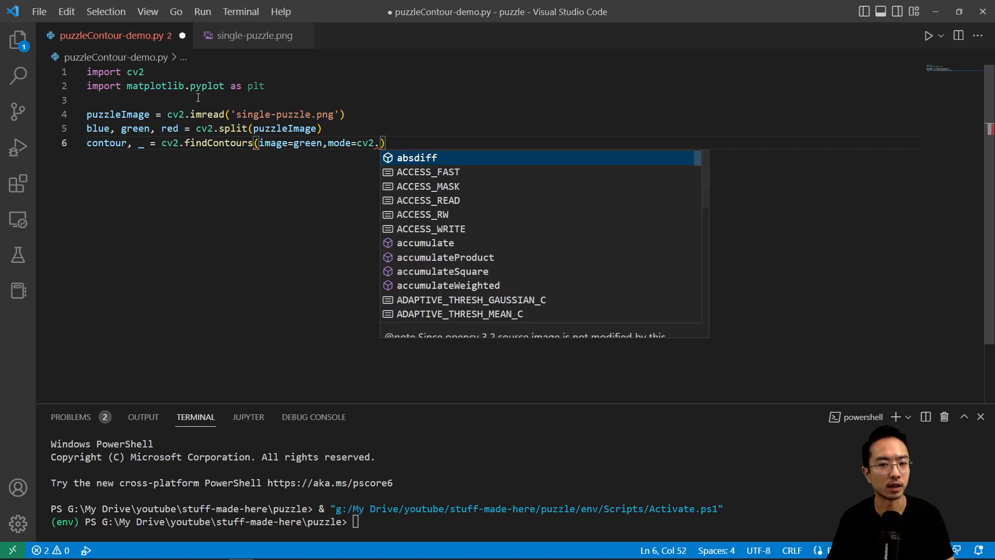
text(RETr)
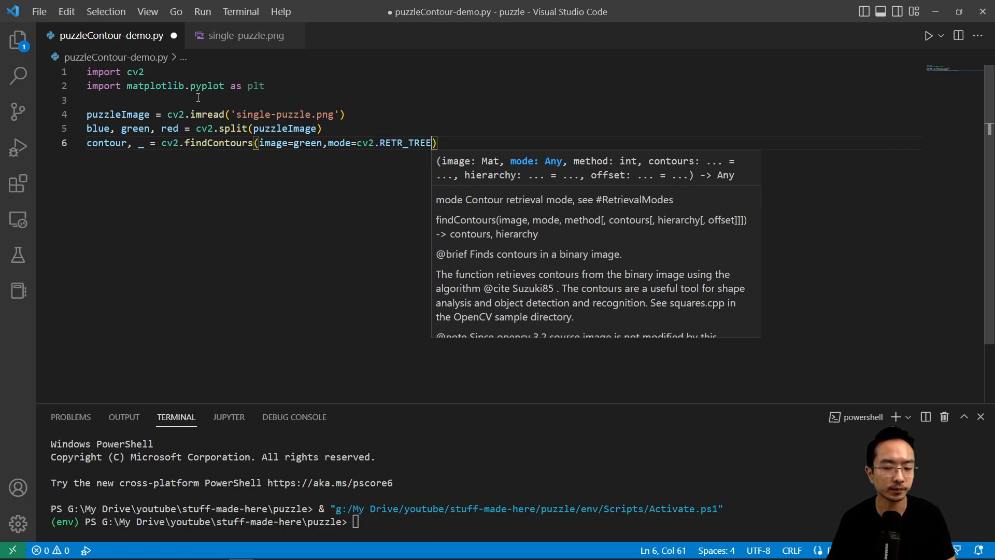
text(,)
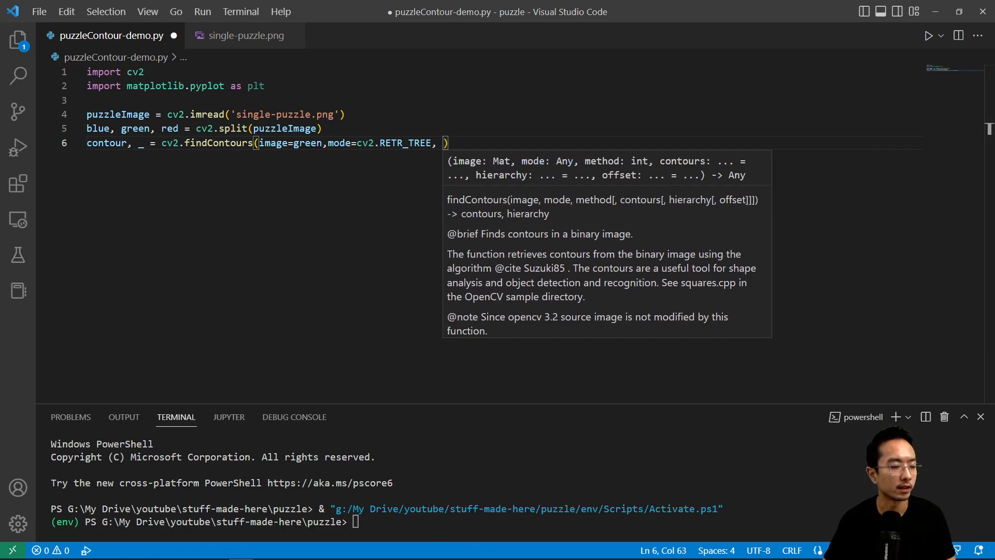
Set the findContours method to cv2.CHAIN_APPROX_NONE to keep every contour point.
key(Escape)
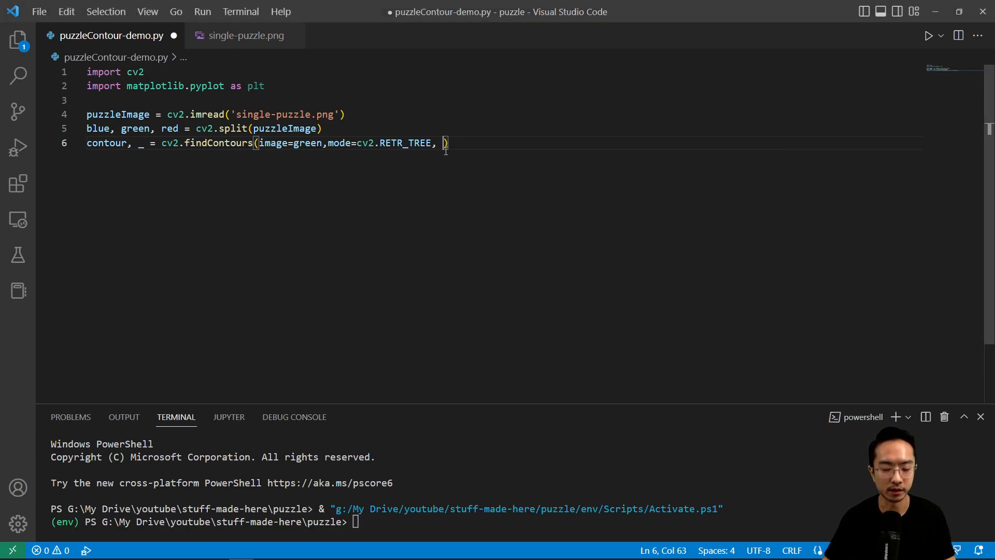
text(metho)
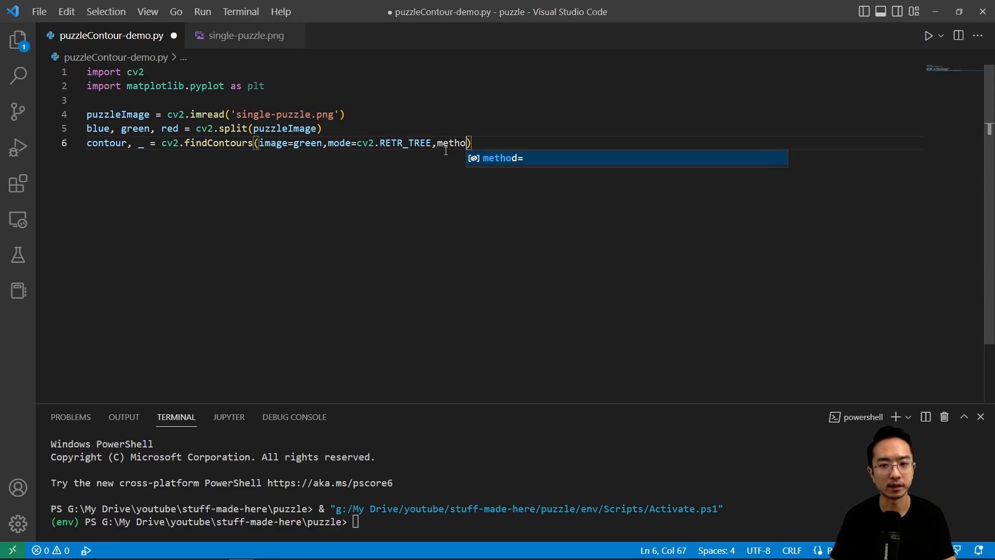
text(=c)
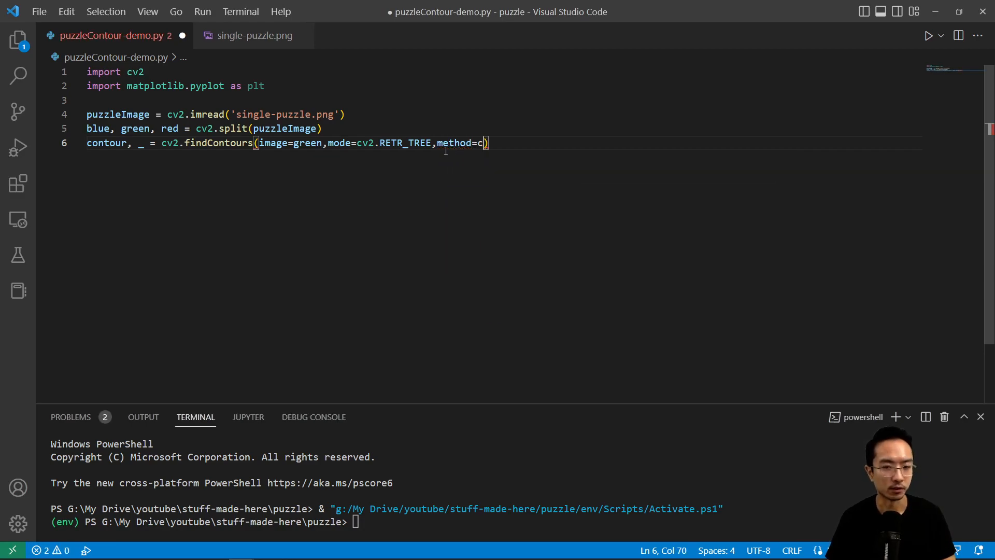
text(v2.CHA)
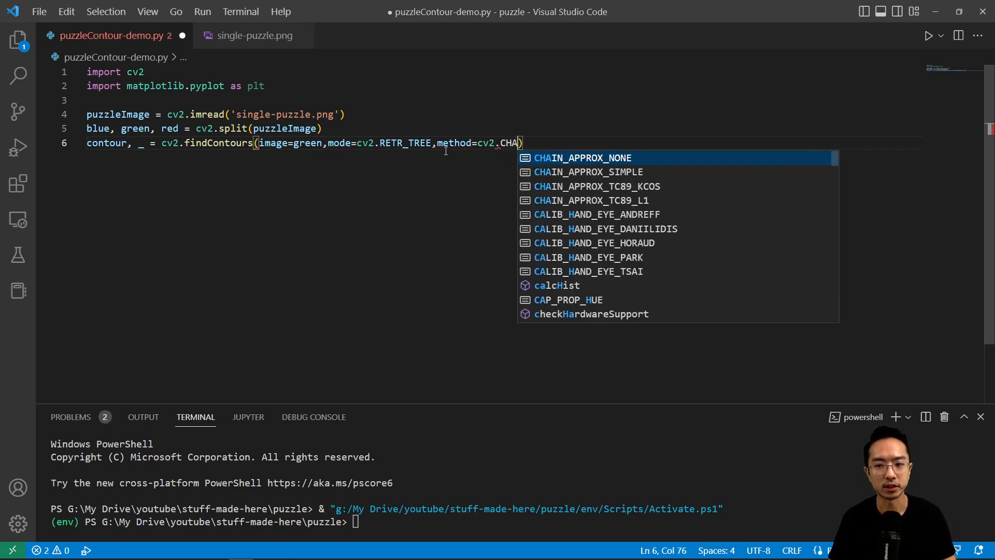
click(581, 158)
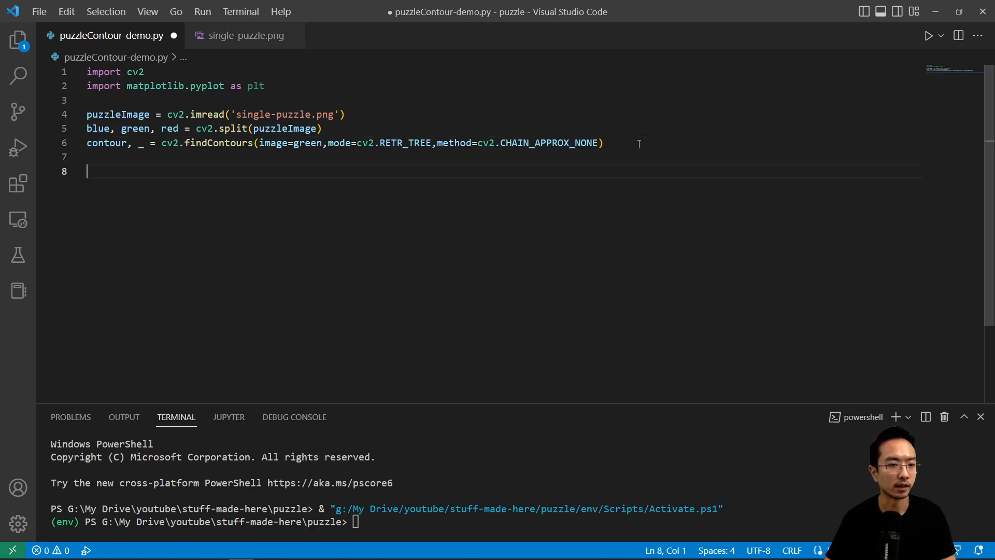
Call cv2.drawContours with image=puzzleImage, contours=contour and contourIdx=-1.
text(cv2)
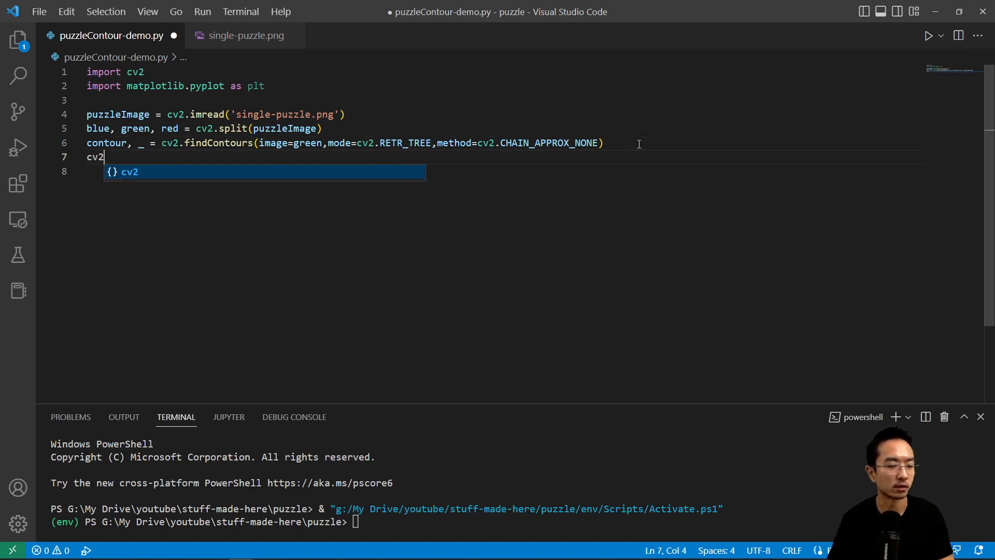
text(.drawContours)
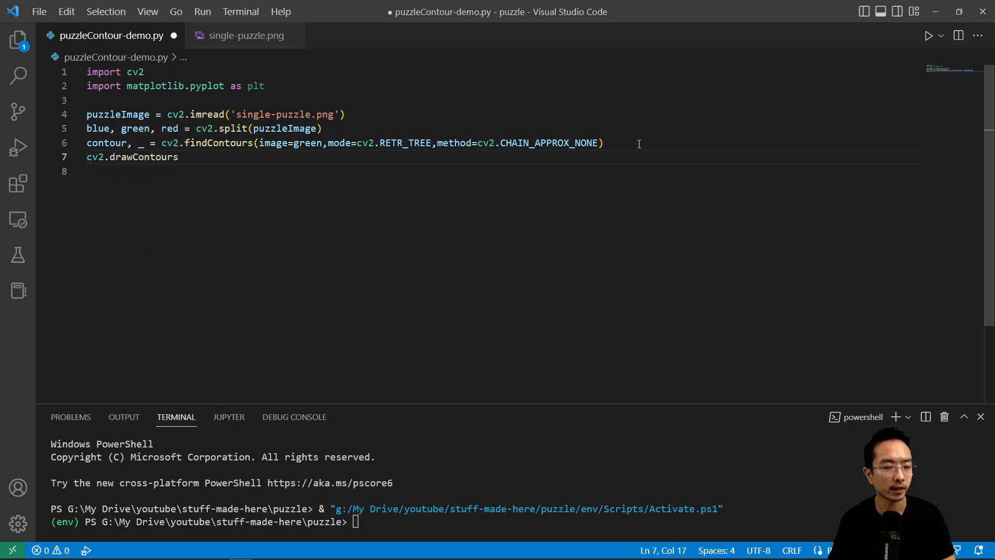
text(())
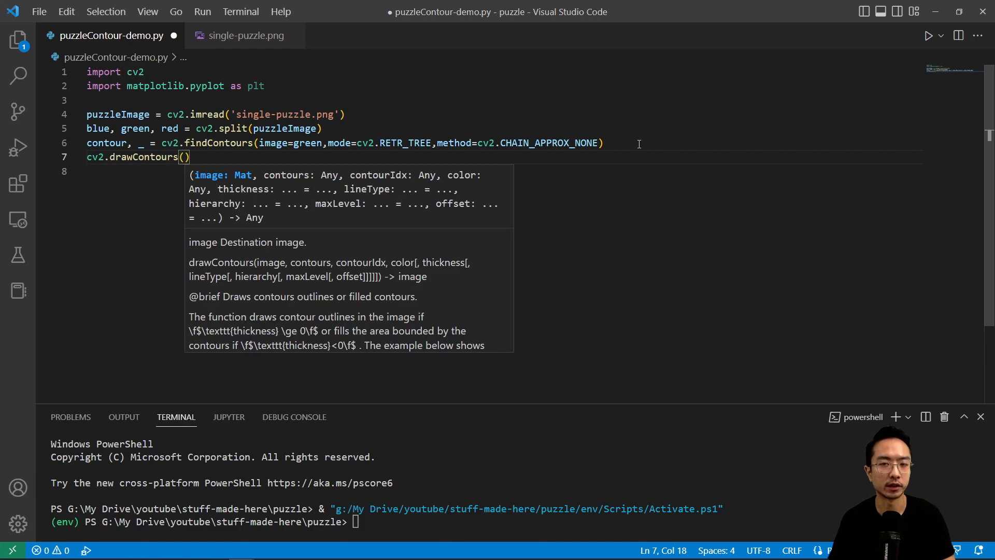
text(image=puzzleImage)
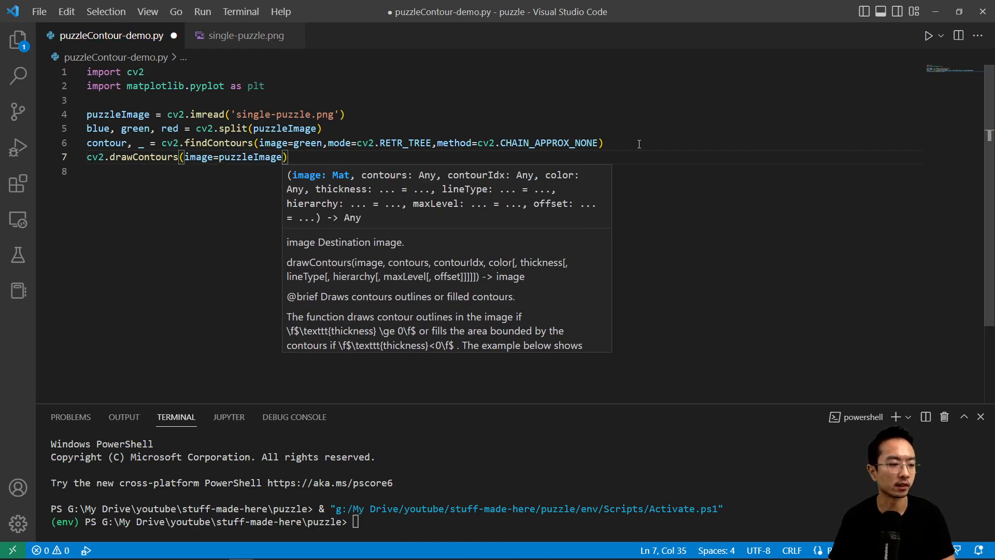
text(,contours=)
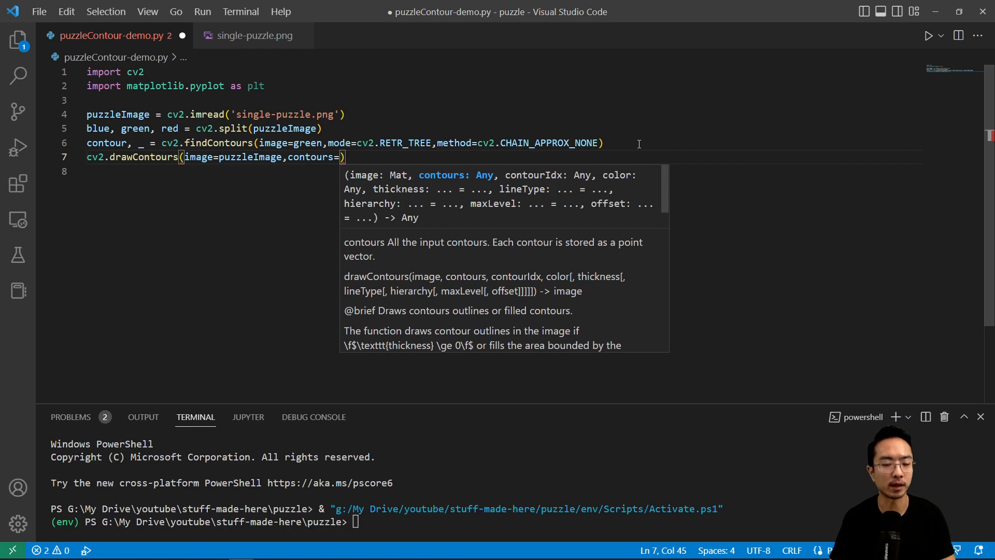
text(contour,)
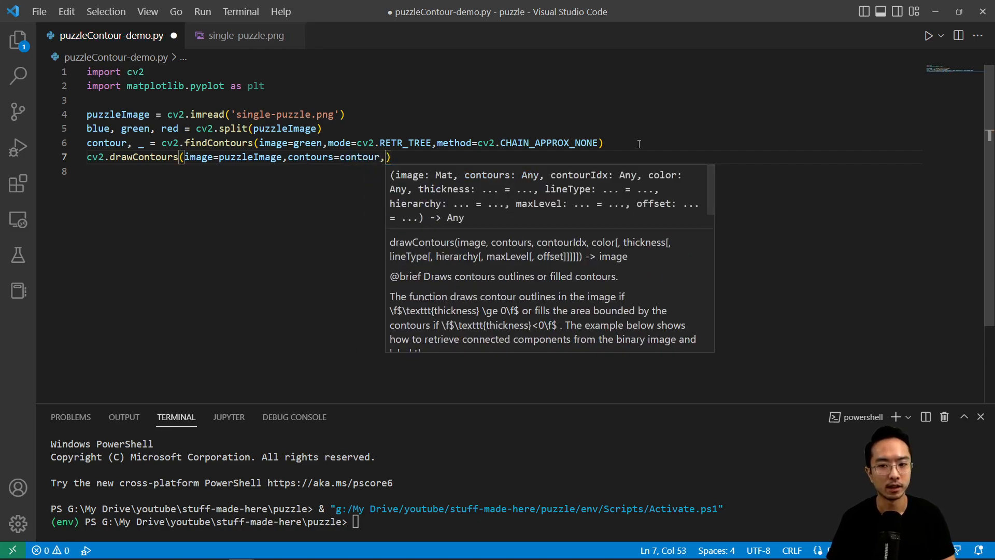
text(contourIdx=-)
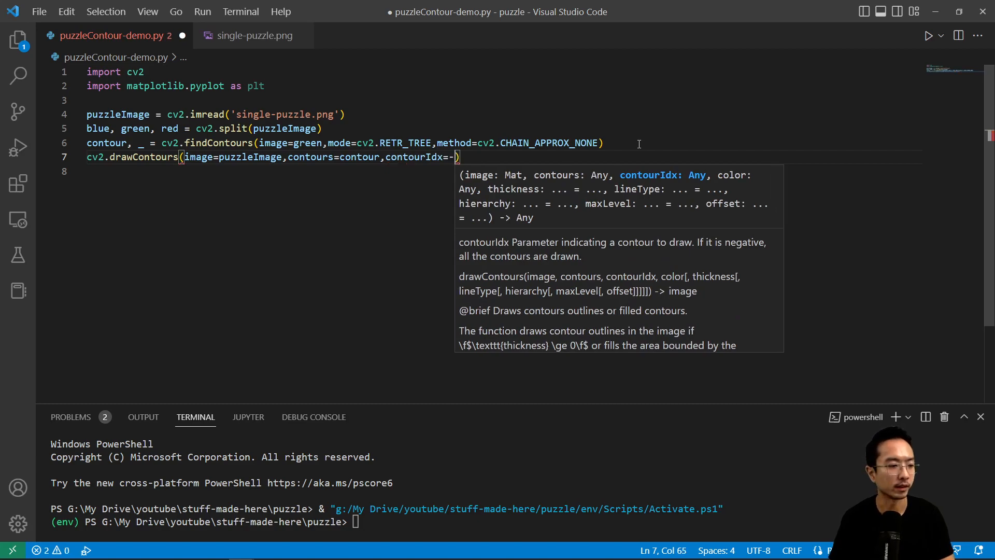
text(1)
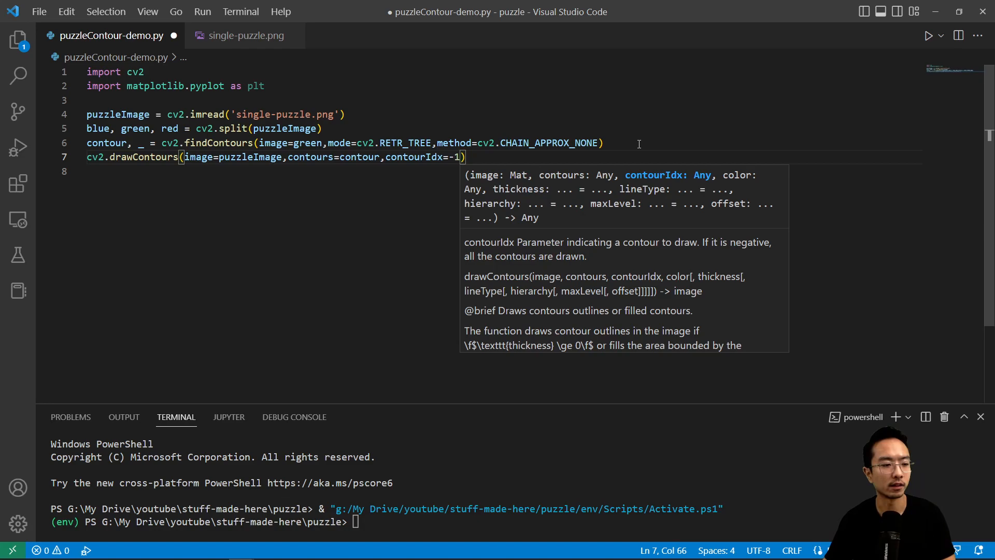
mouse_move(220, 240)
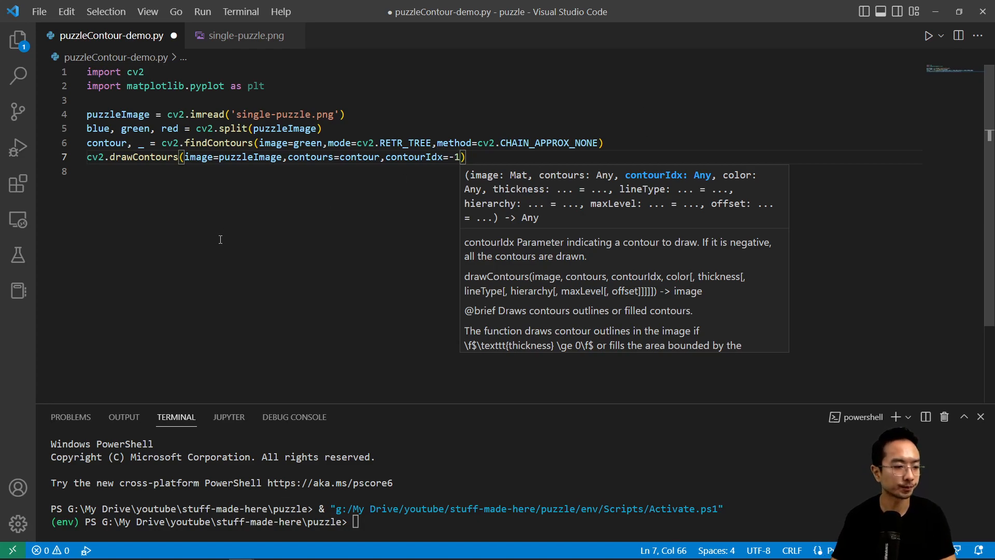
Give drawContours color=(0,0,255) and thickness=2, then begin the next cv2 call.
text(,color()
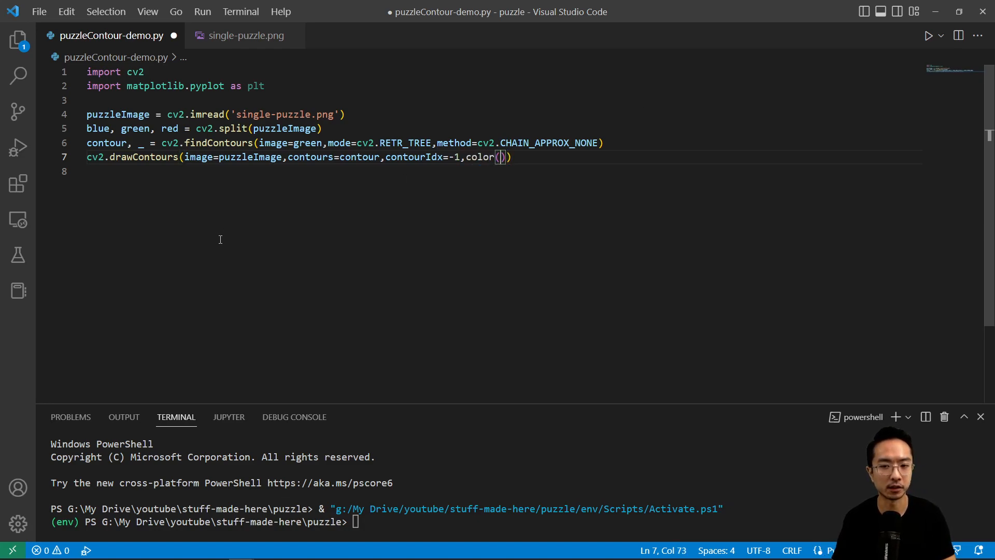
key(Backspace)
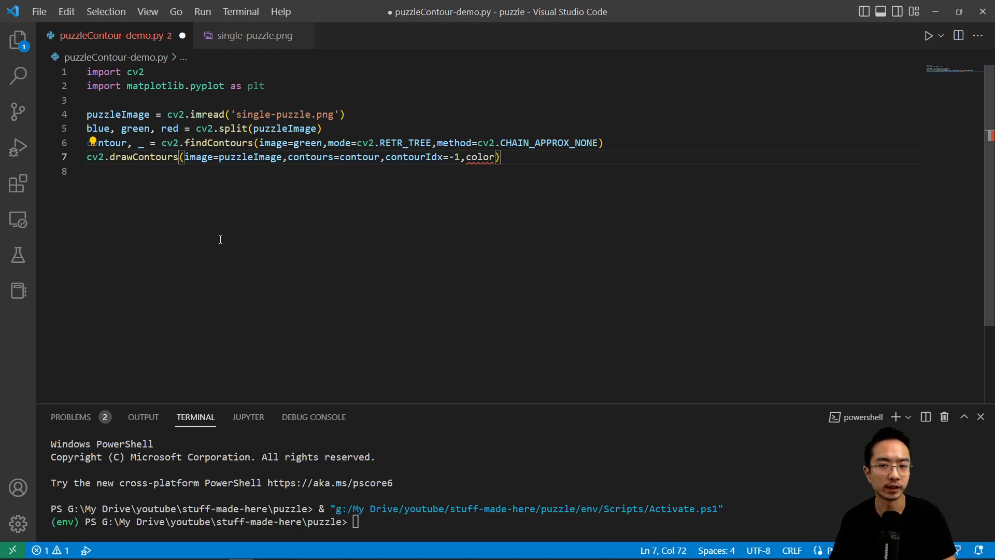
text(=)
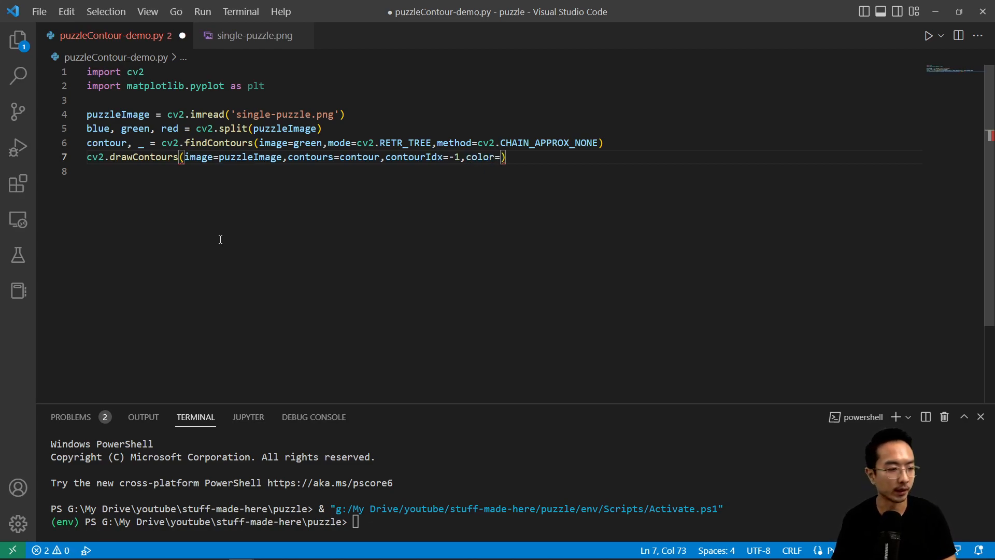
text(0,0,)
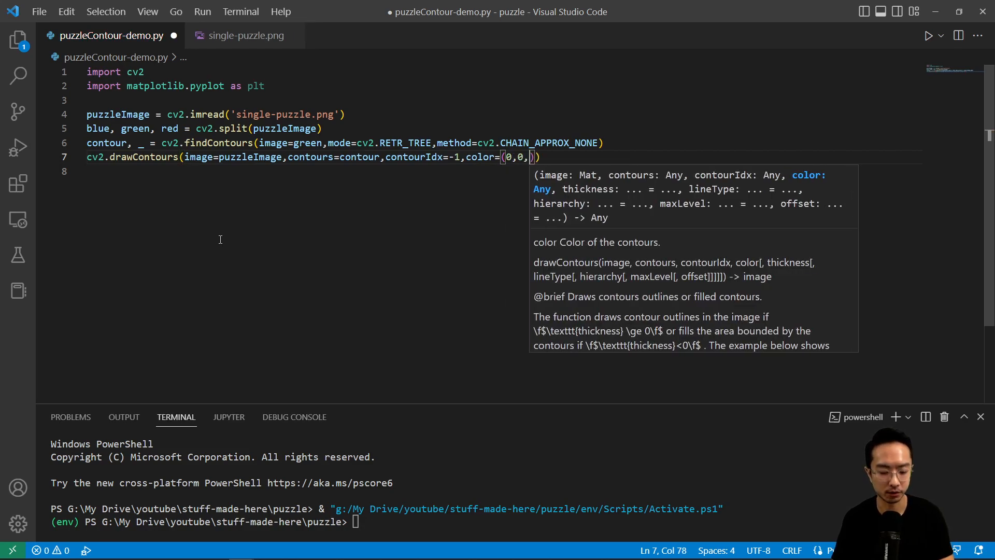
text(255)
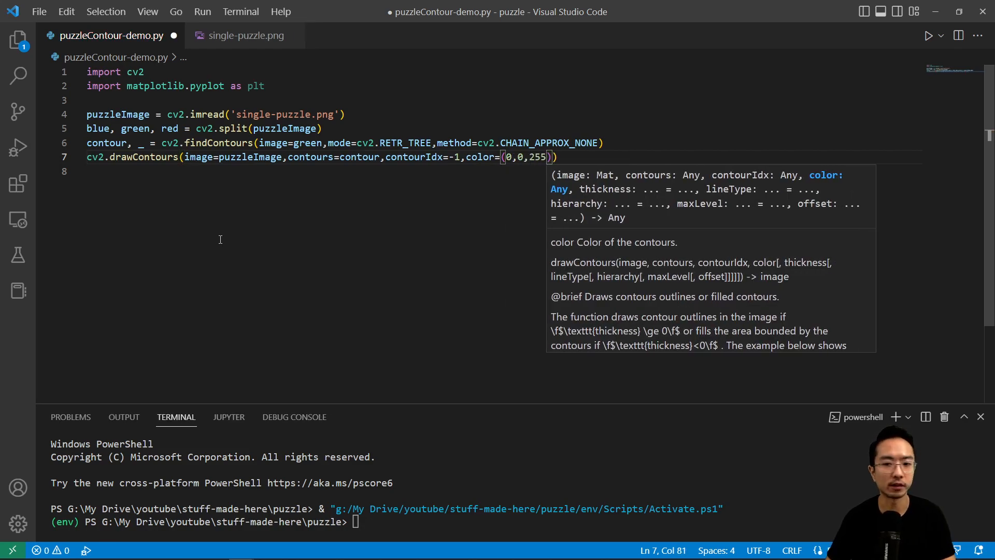
text(,thickness=2)
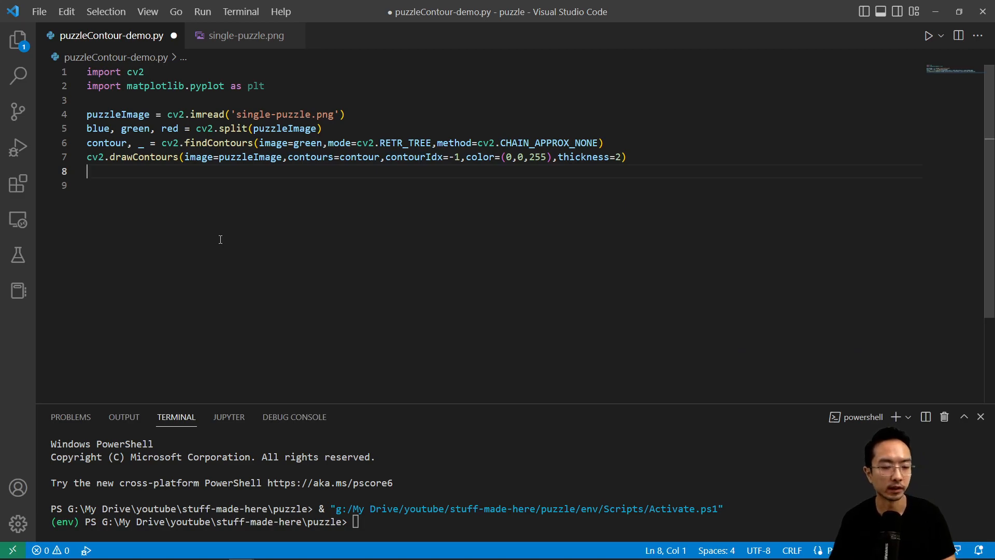
text(cv2.imshow(')
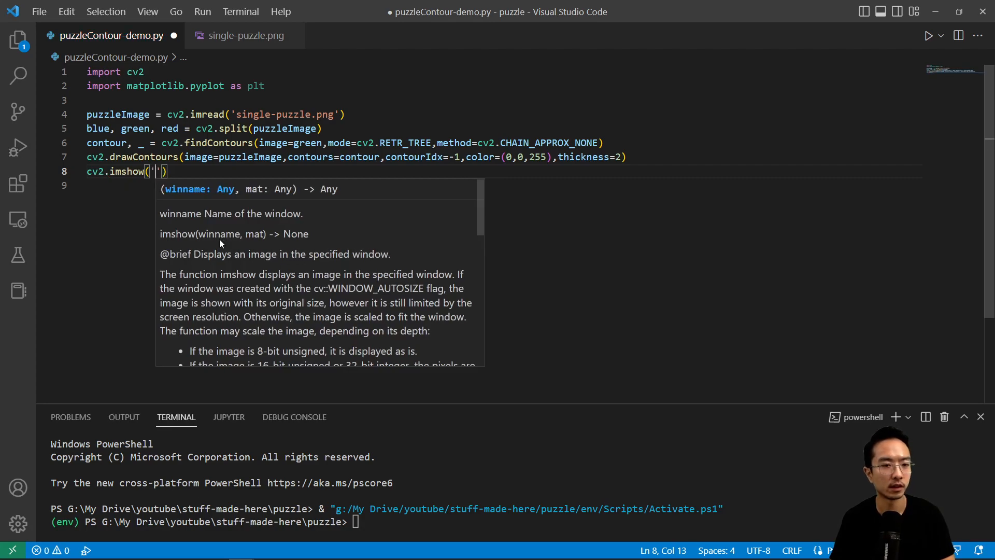
Show puzzleImage in a 'contour' window with cv2.imshow and wait with cv2.waitKey(0).
text(contour)
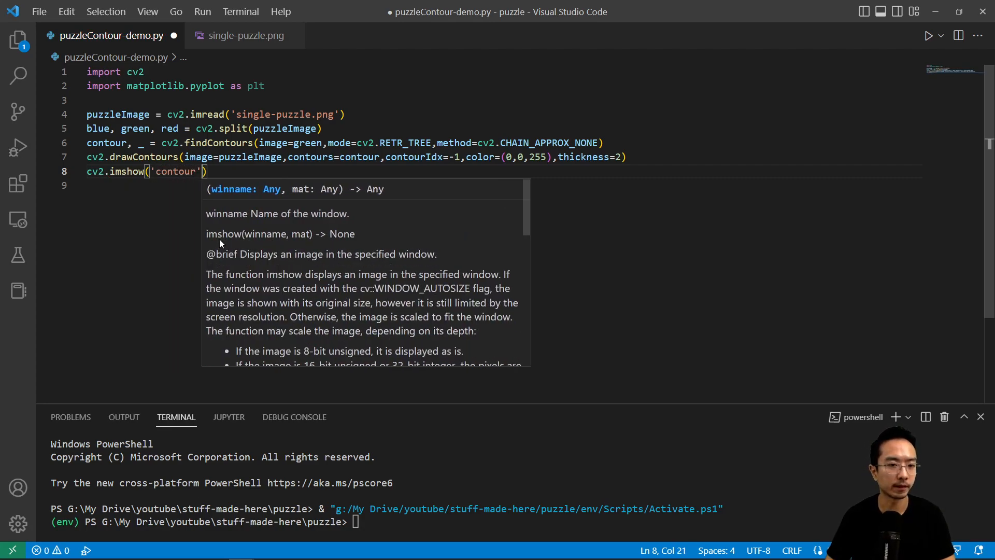
text(,puzzleImage)
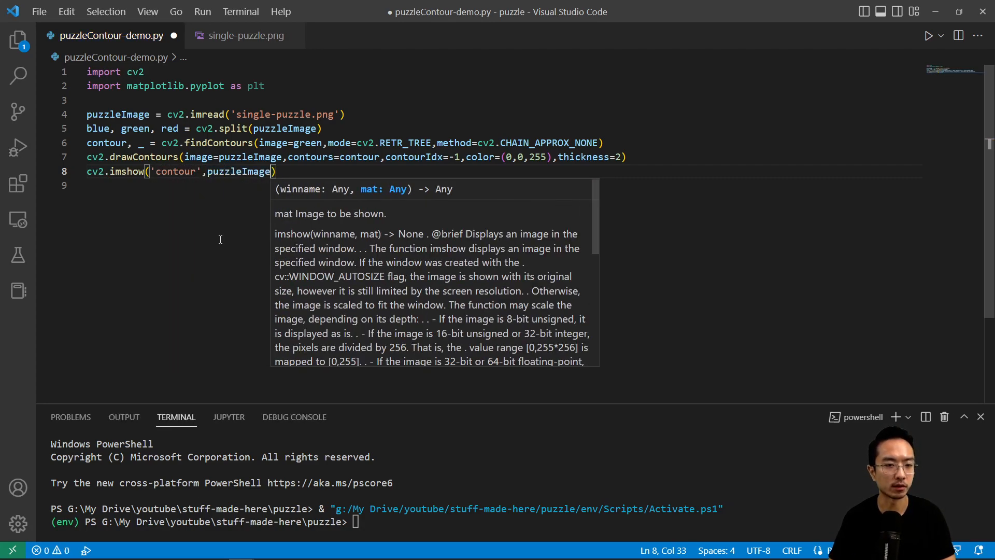
text(cv2.)
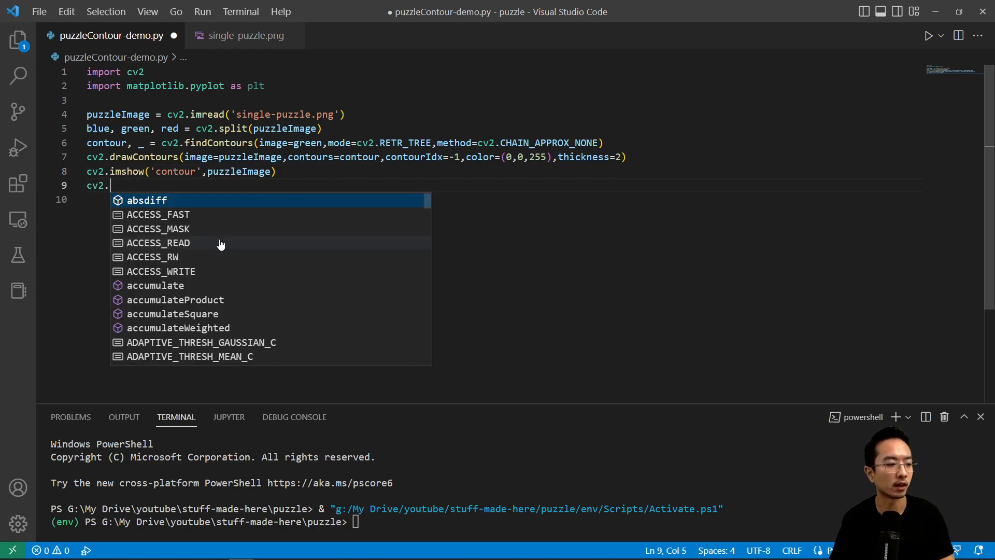
text(waitKey())
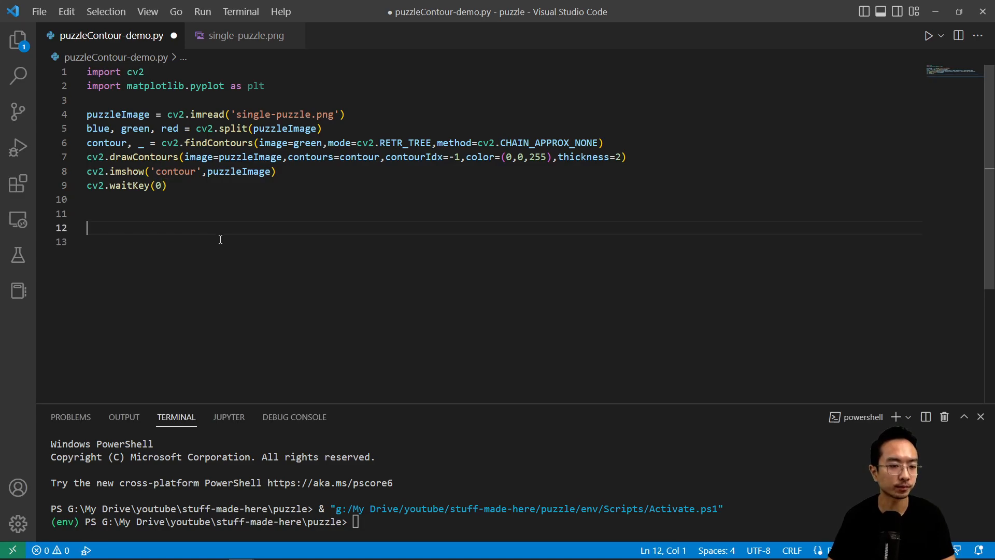
Add debug = 1 on line 12 and set a breakpoint on it.
text(debug)
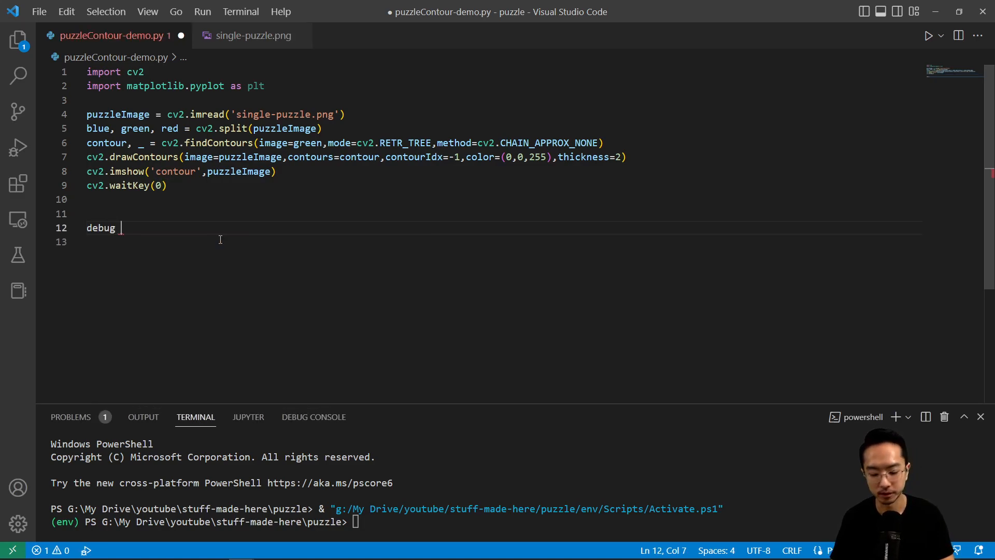
text(=1)
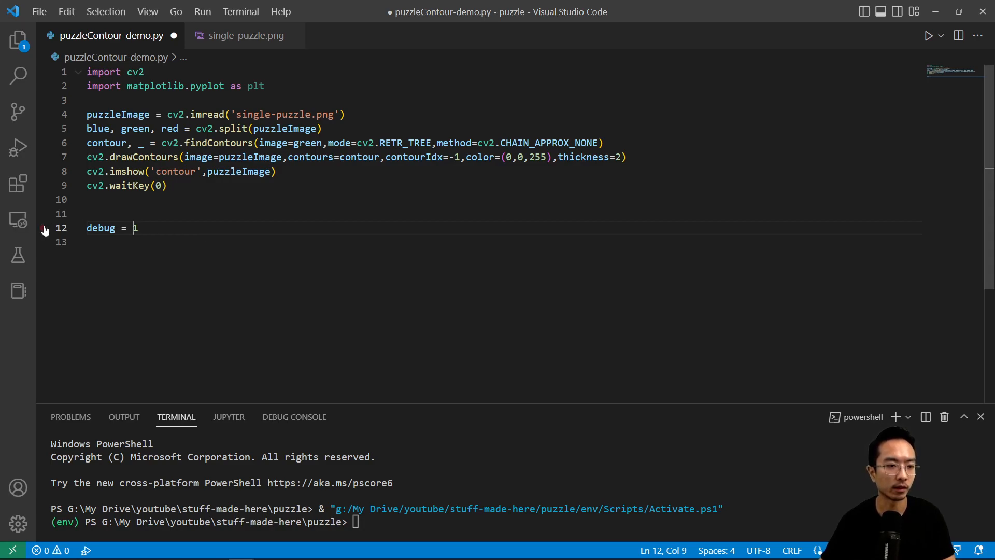
click(202, 12)
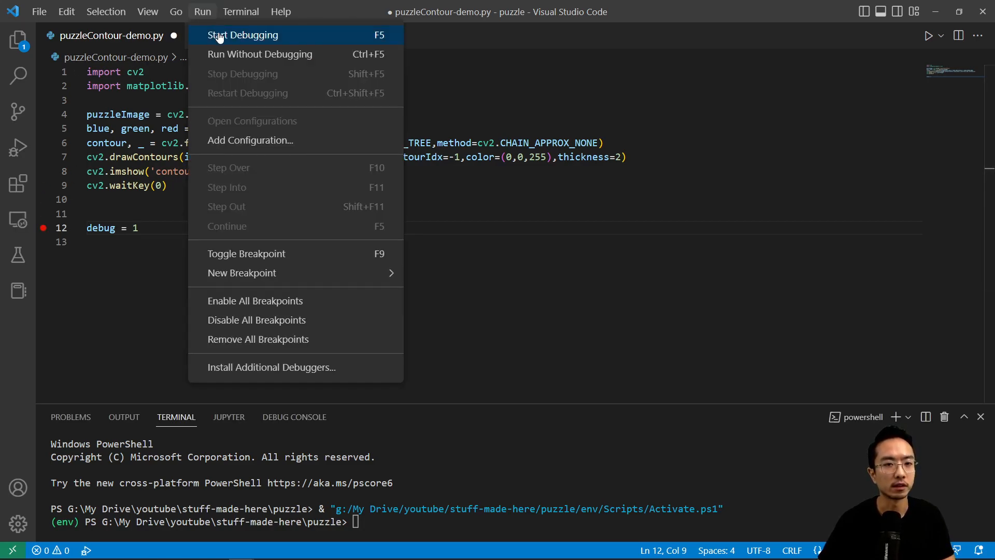
Run the script under the debugger and close the resulting contour preview window.
click(243, 36)
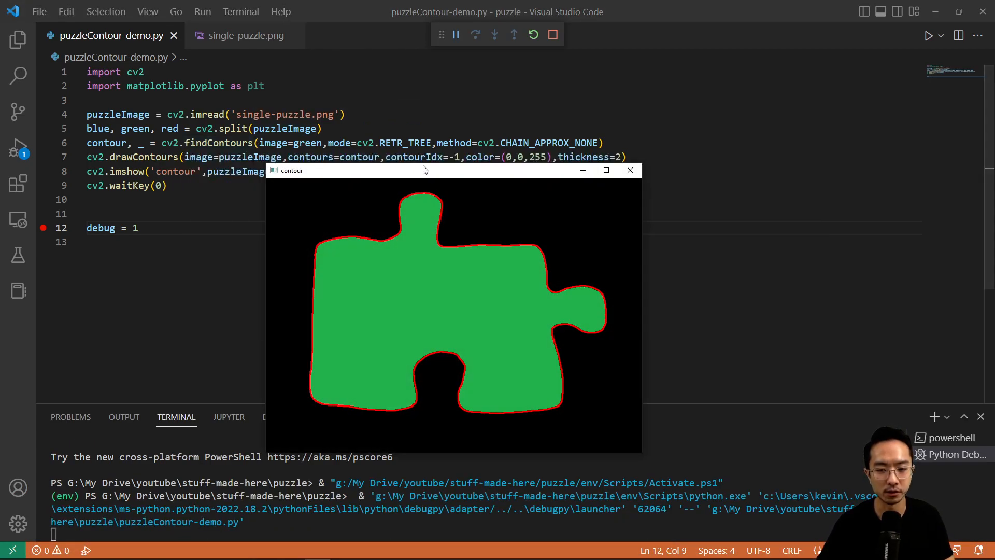
mouse_move(435, 196)
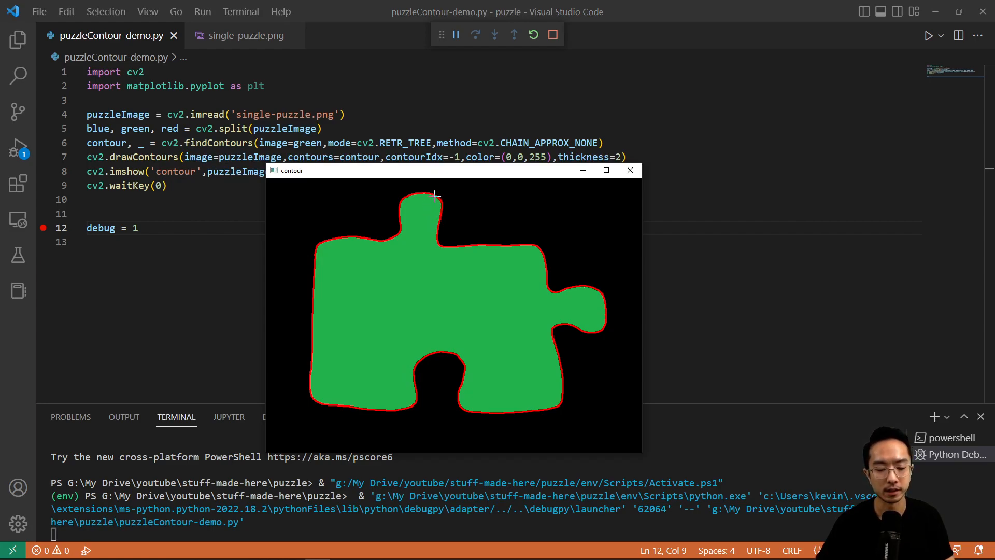
mouse_move(444, 299)
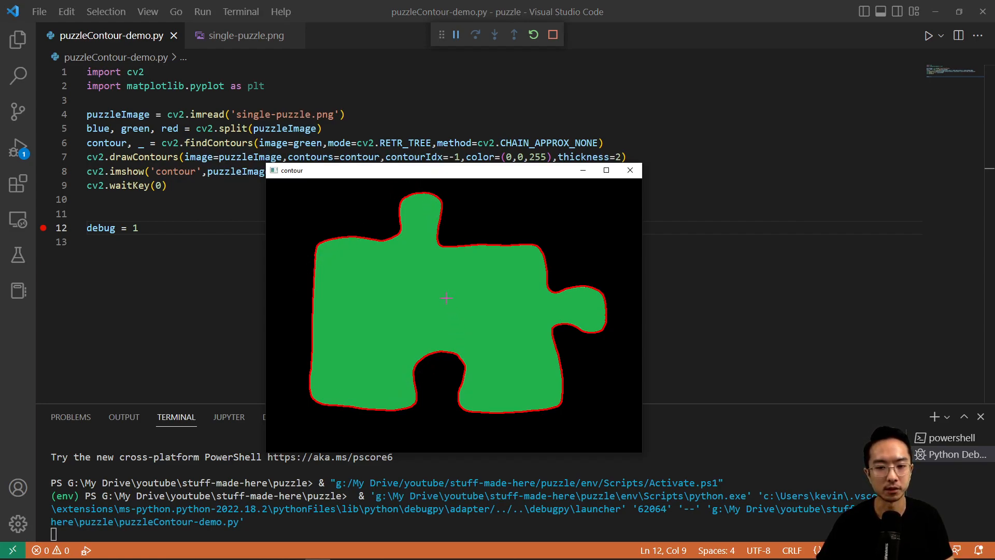
click(629, 170)
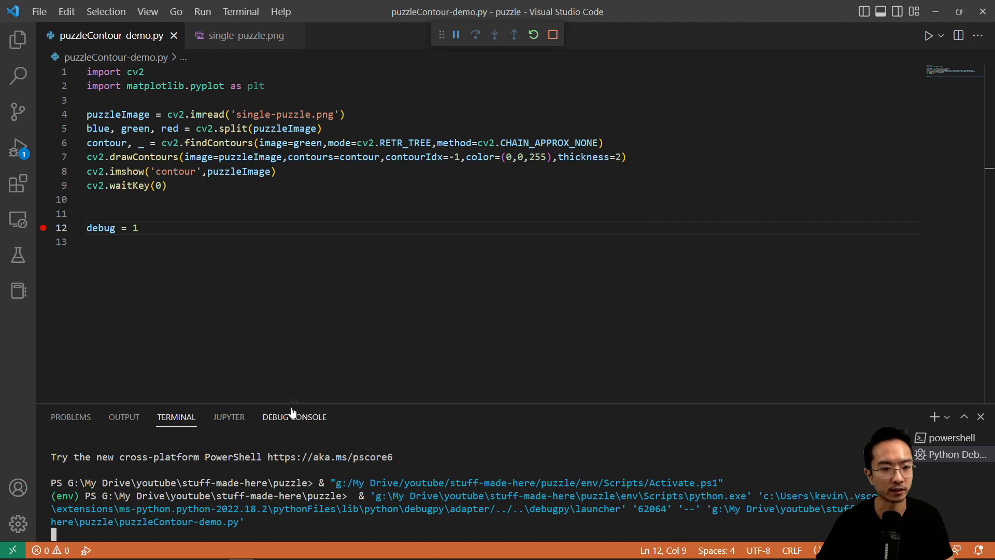
mouse_move(189, 62)
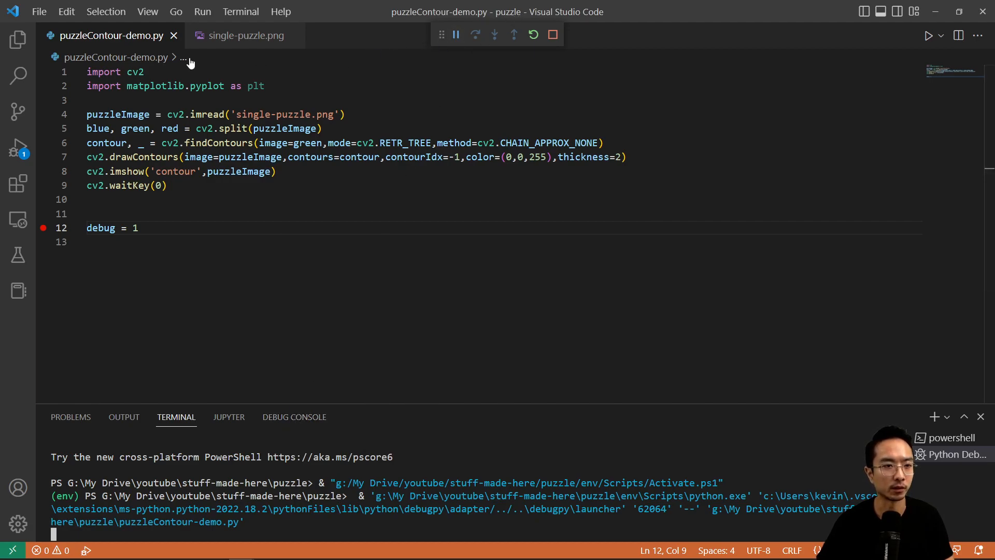
Show the Explorer files, switch to the Debug Console, and bring up the Run menu to start debugging.
click(18, 39)
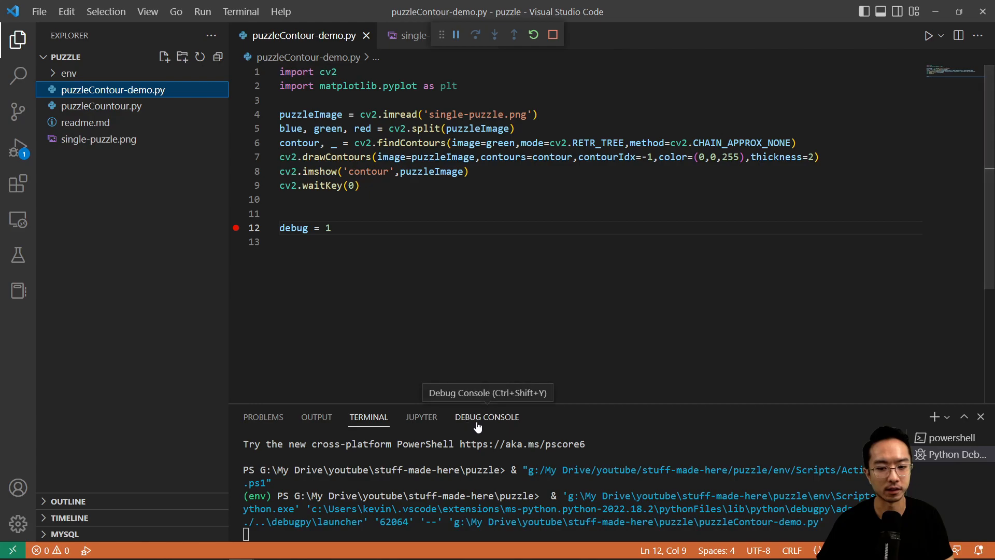
click(487, 416)
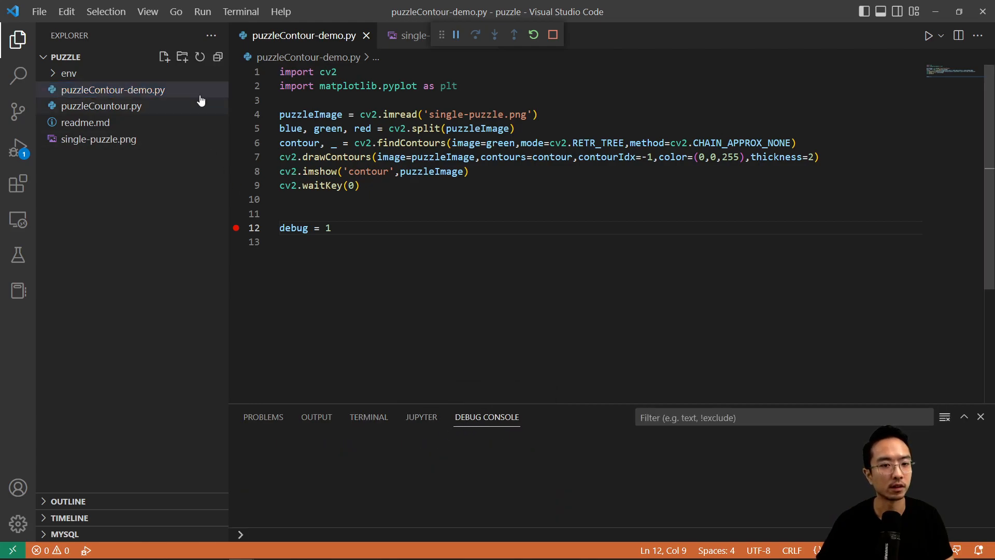
click(202, 11)
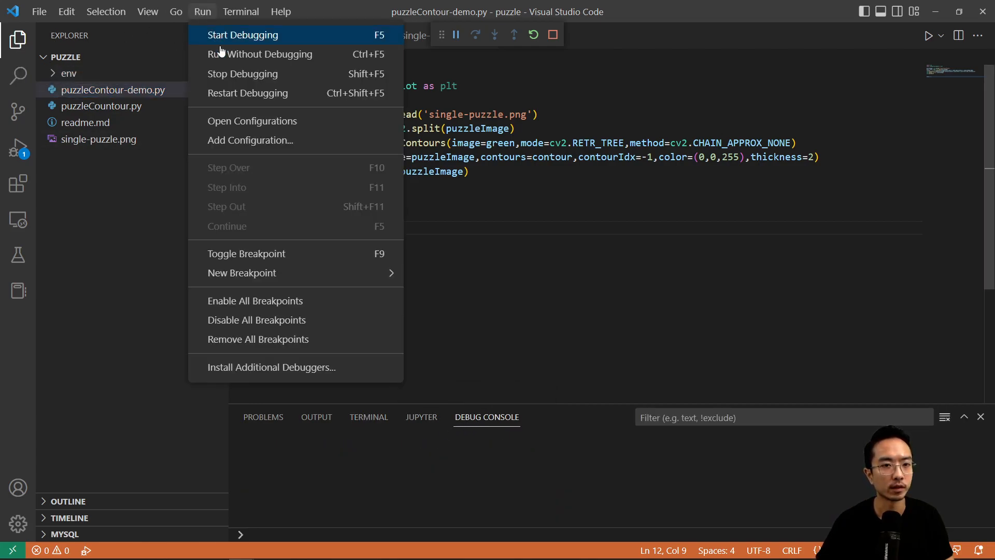
mouse_move(254, 53)
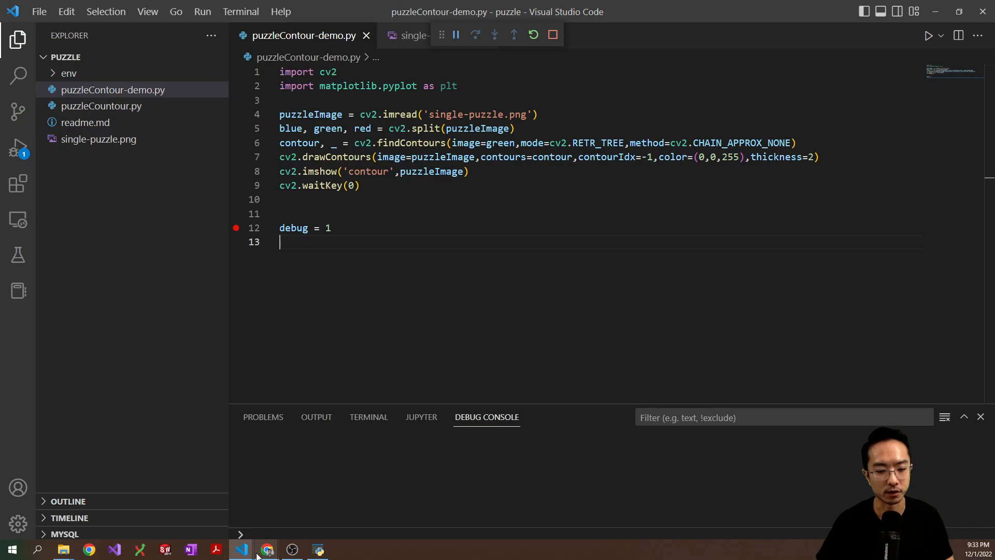
mouse_move(318, 549)
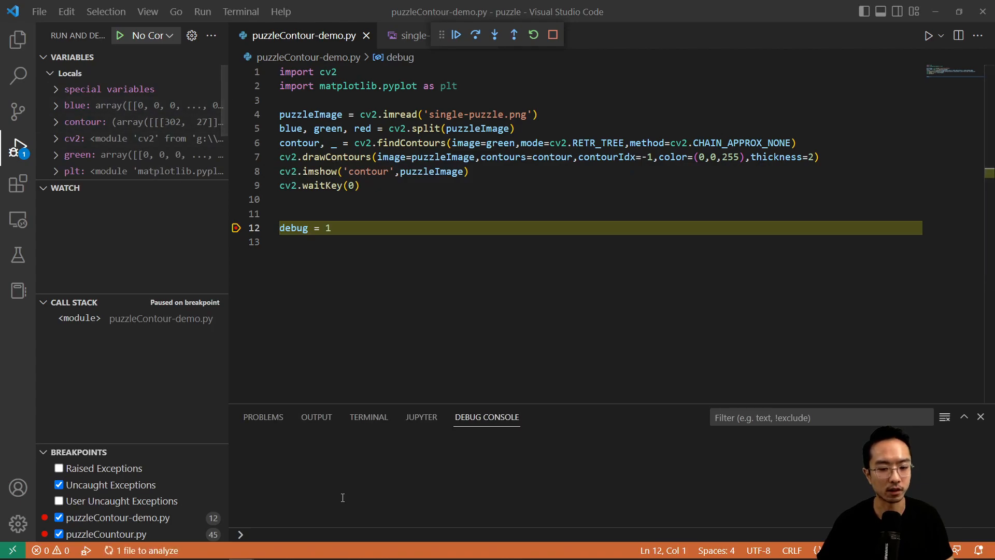
Evaluate contour and contour[0] in the Debug Console to view the contour array.
text(cont)
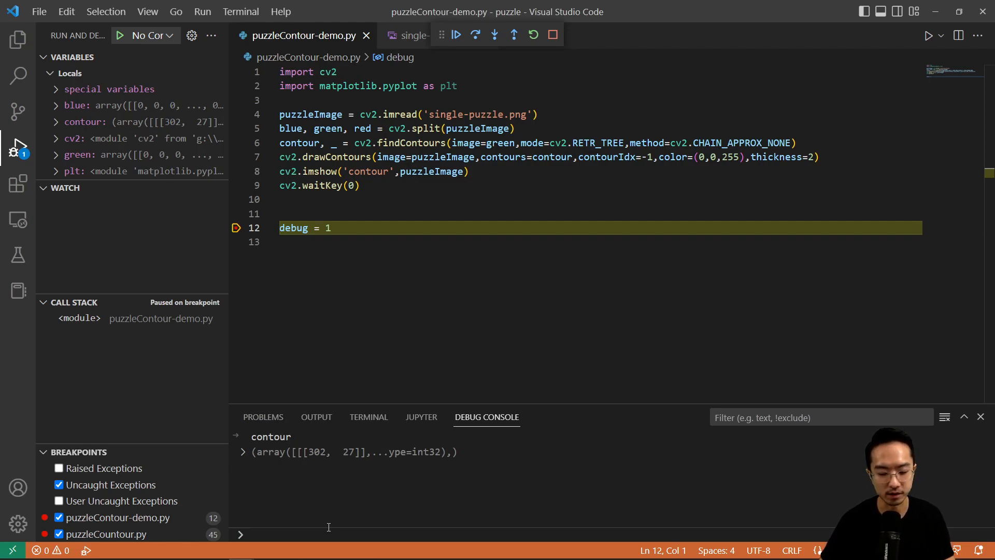
text(contour[0])
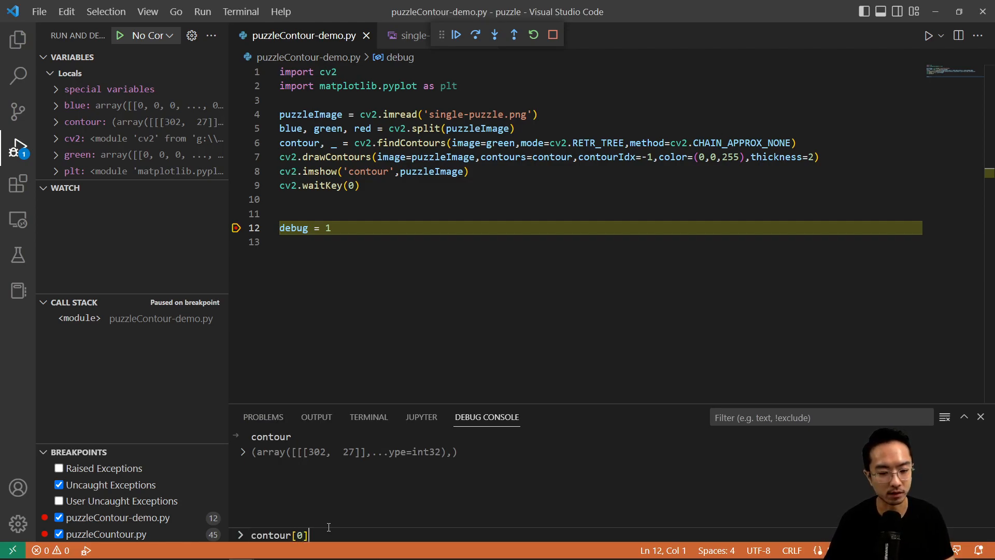
key(Return)
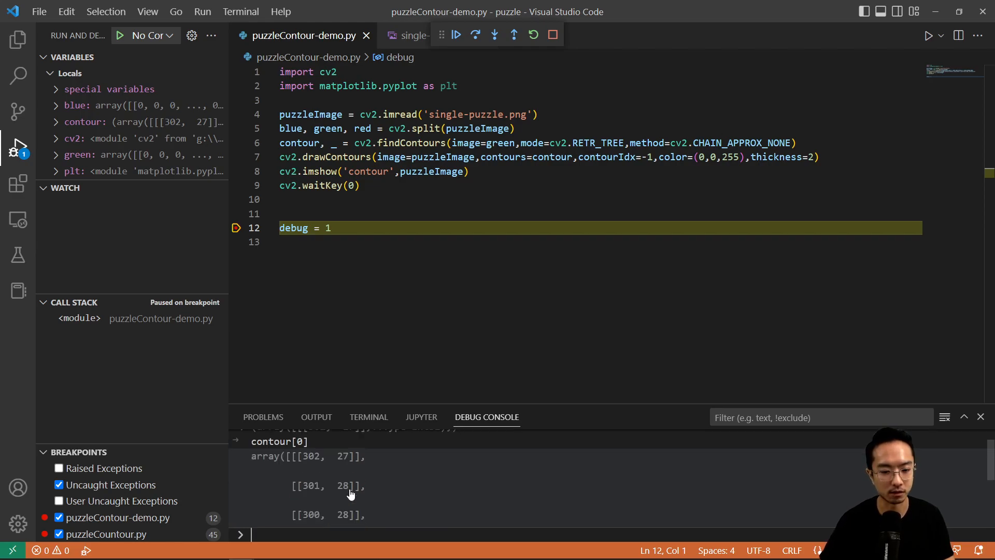
scroll(up, 3)
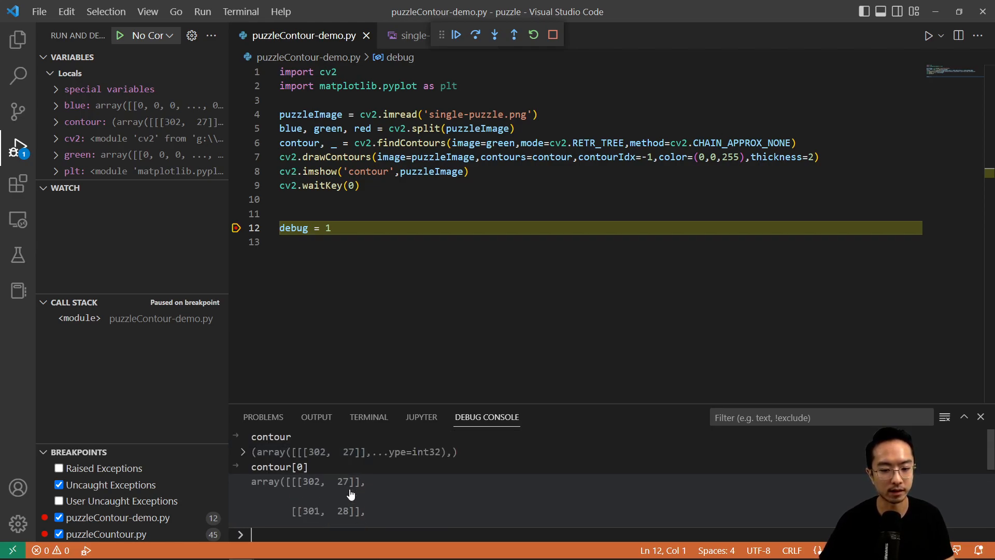
scroll(down, 3)
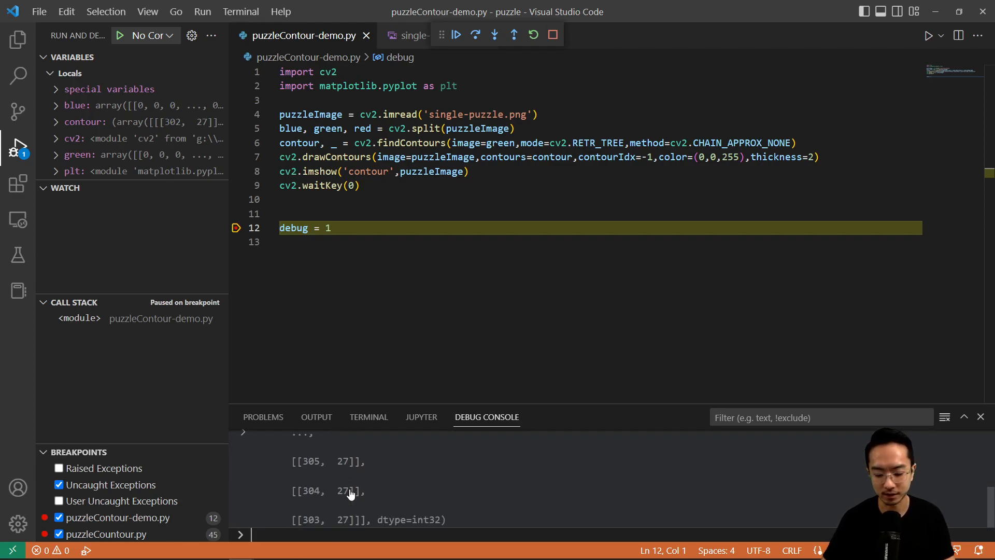
Index down to contour[0][0][0] and read the first point's coordinates 302 and 27.
text(contour[0][])
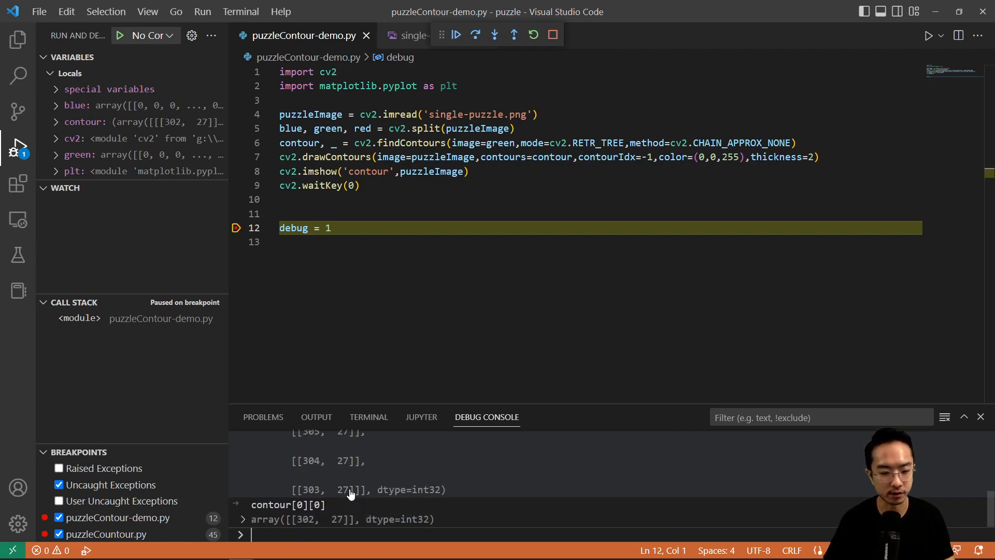
text(contour[0][0])
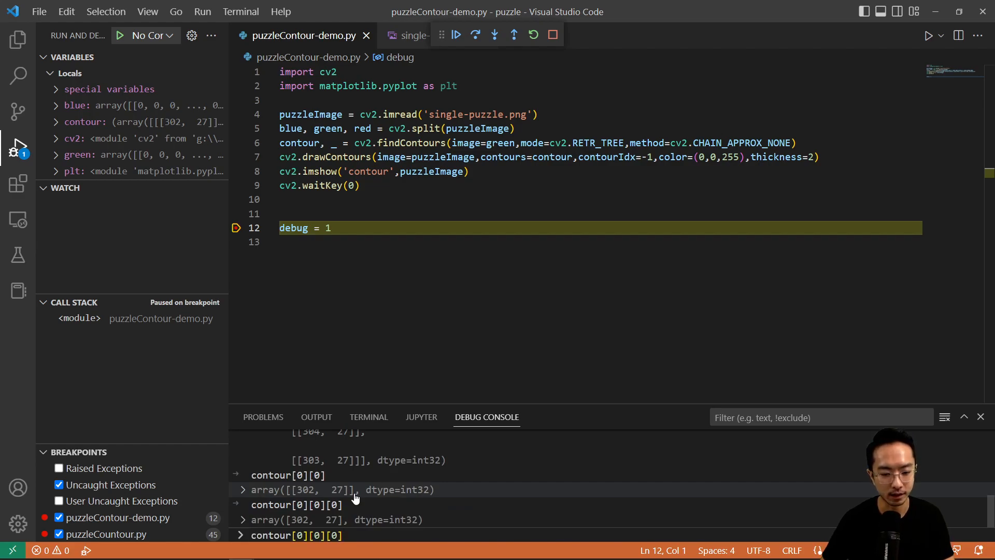
text([0])
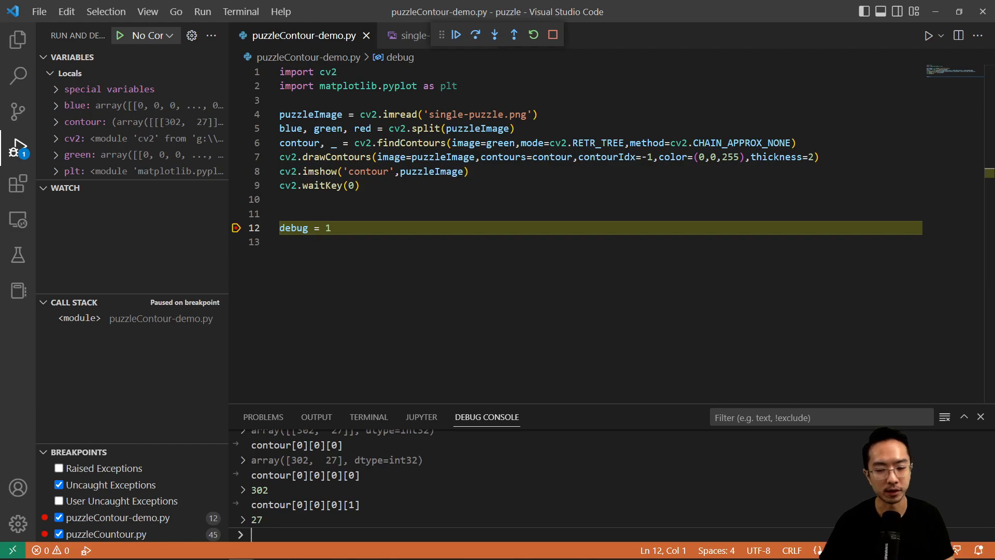
mouse_move(367, 262)
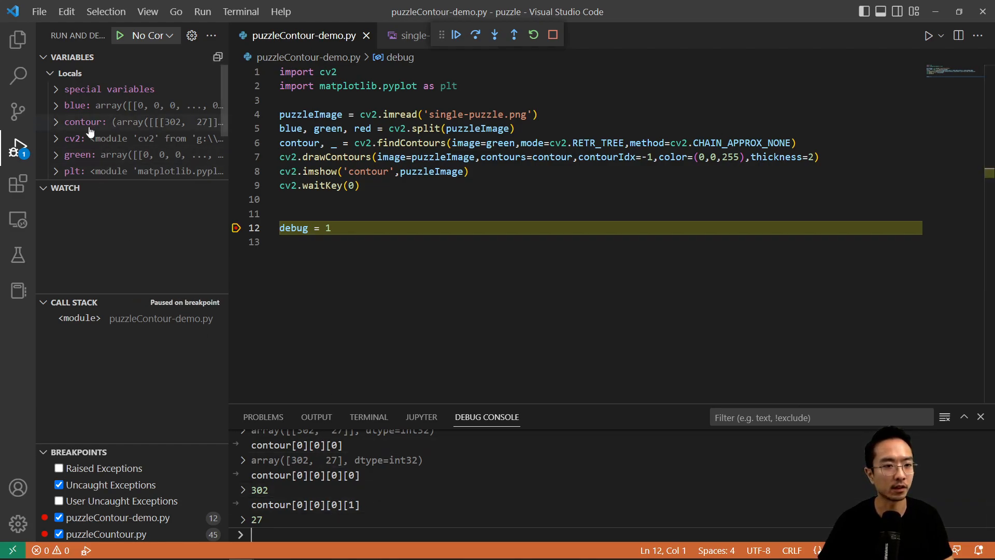
Expand contour in Variables and evaluate len(contour[0]) as 2017, then return to line 11.
click(60, 121)
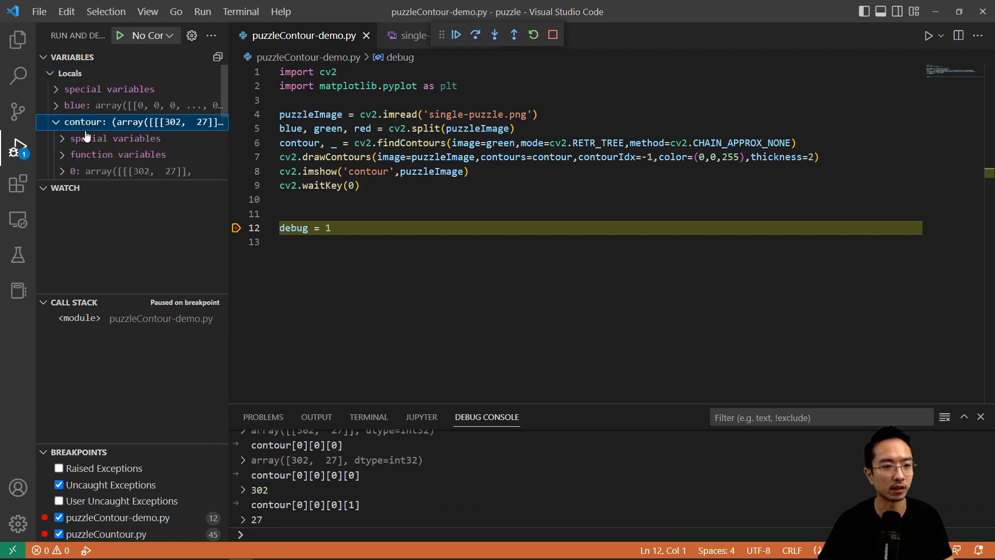
scroll(down, 3)
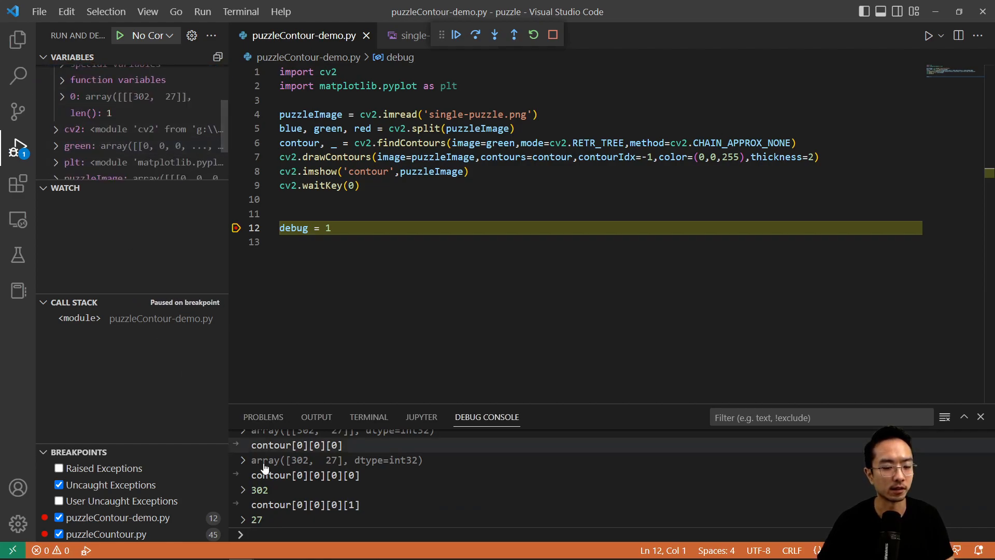
text(len)
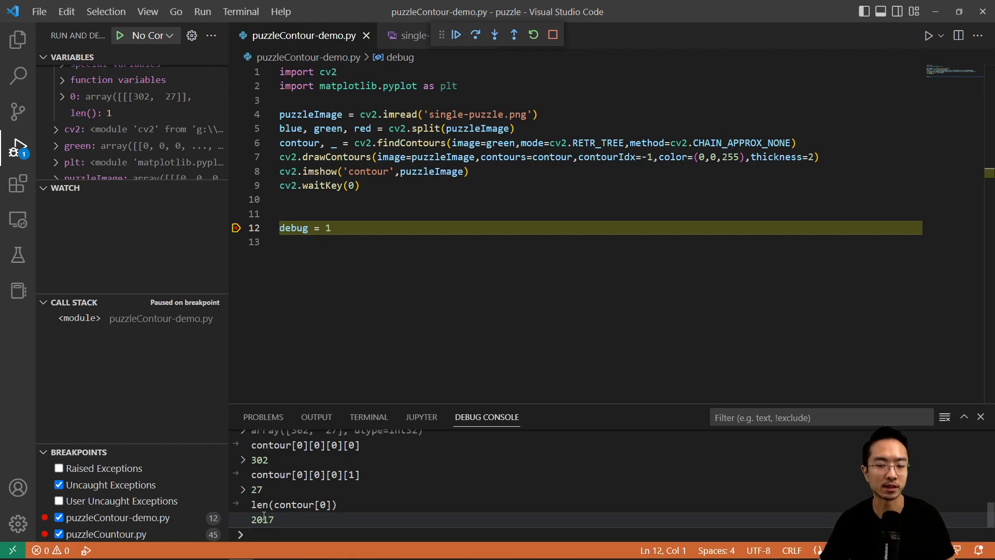
mouse_move(185, 472)
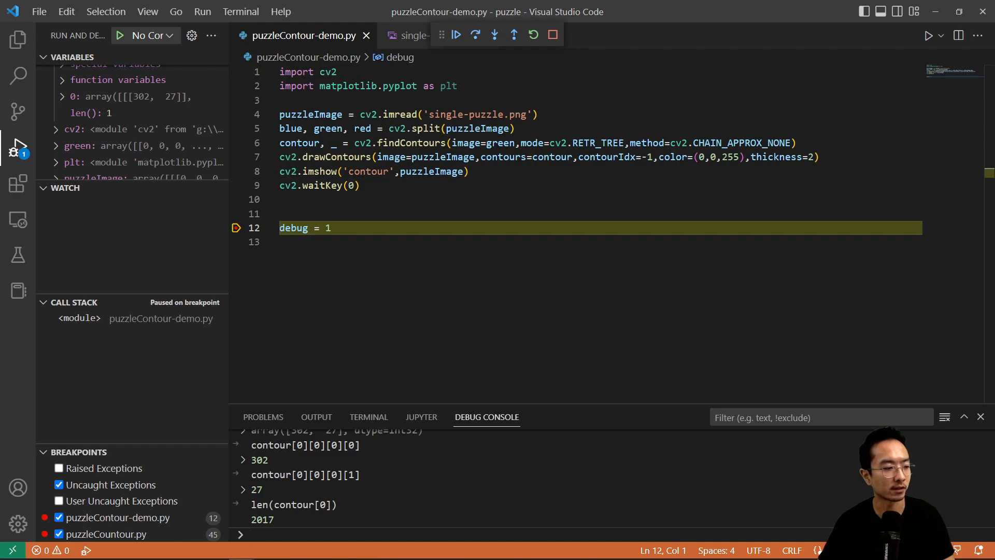
click(320, 214)
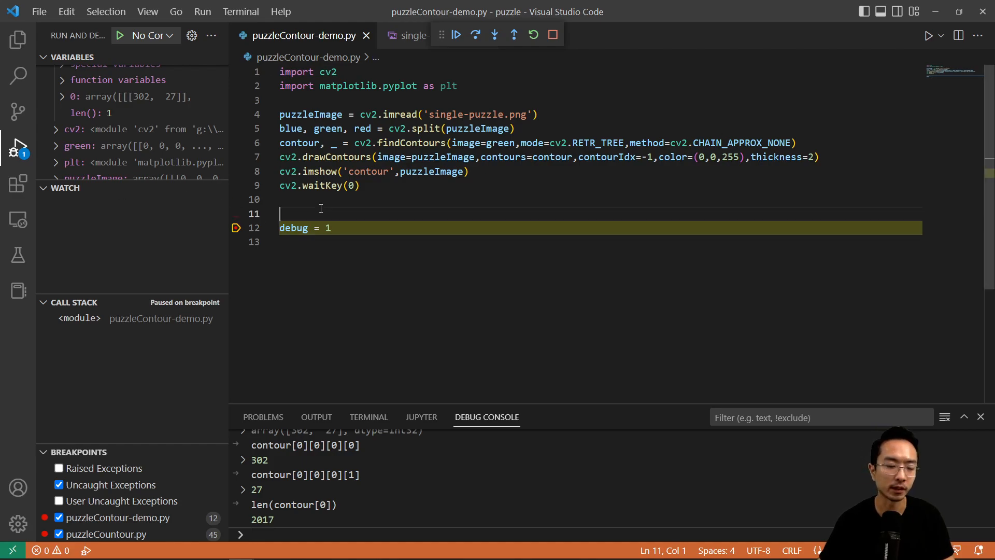
Define nPoints = len(contour[0]), an empty x list, and a for loop over range(nPoints).
text(n)
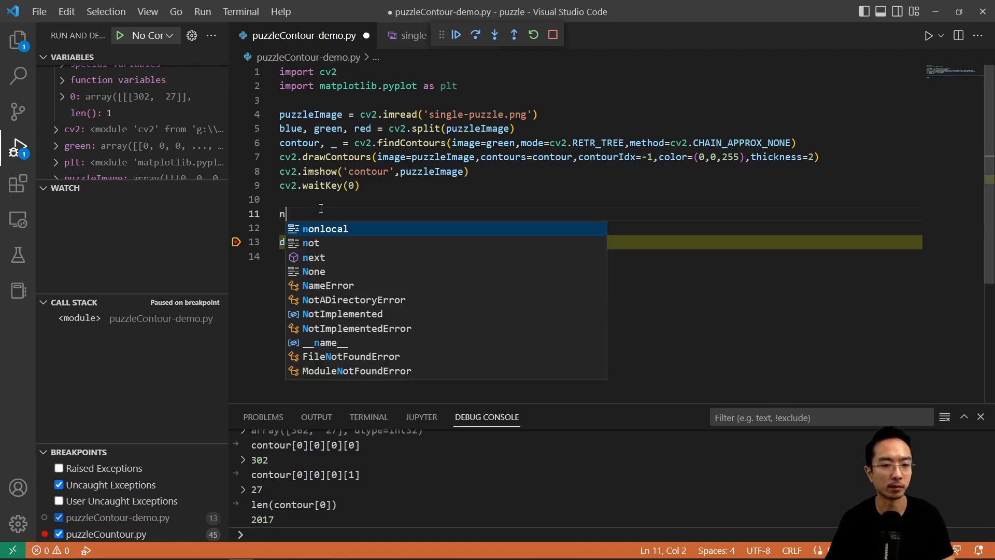
text(Points =)
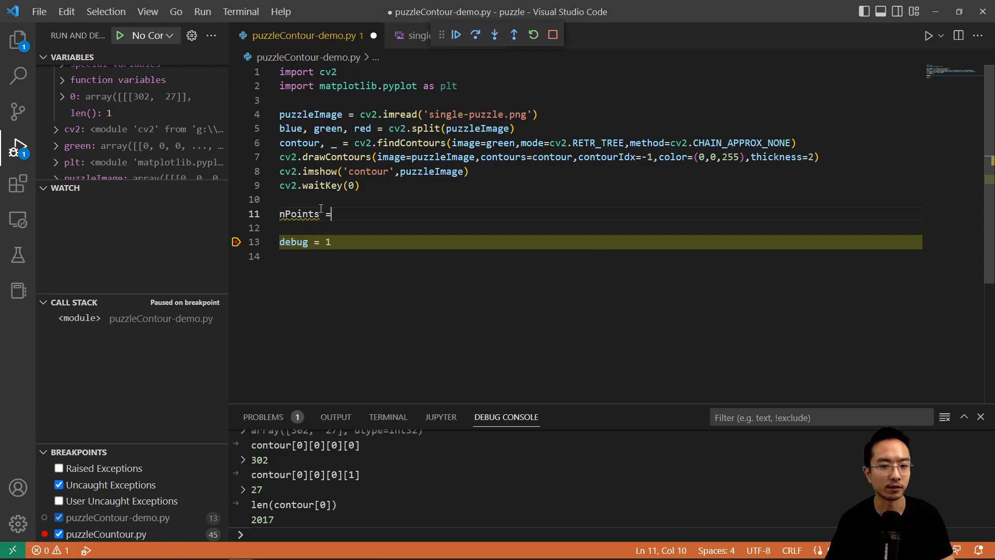
text(len)
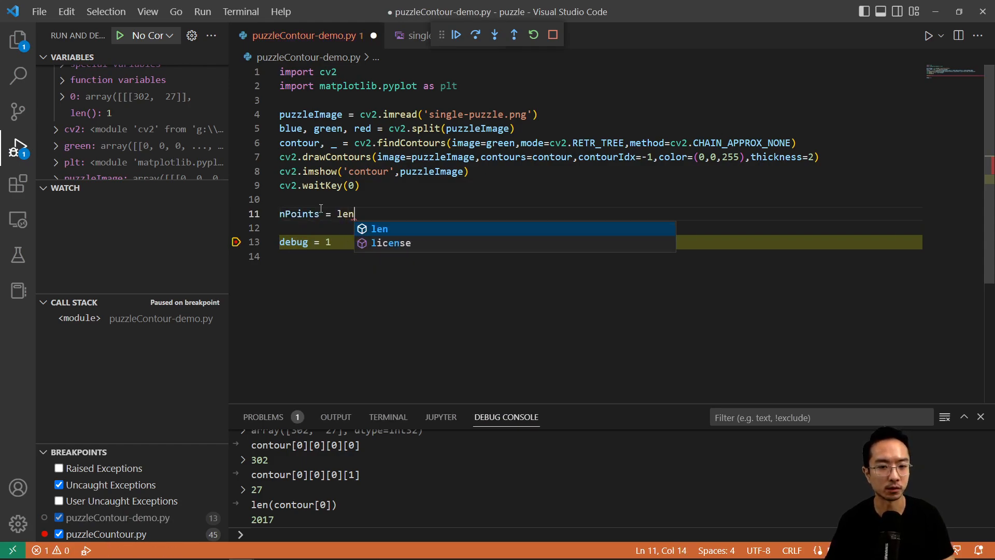
text((contour[0)
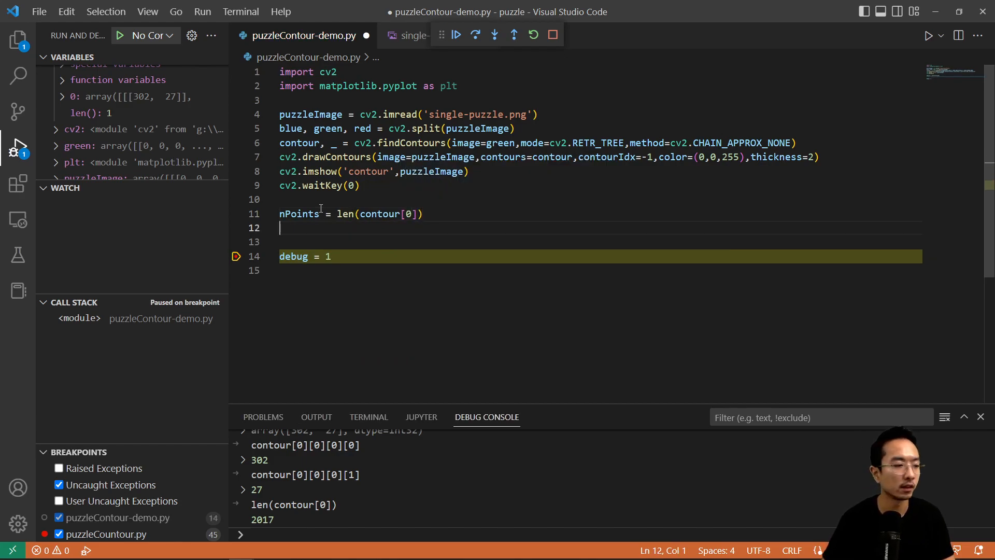
text(x = [])
click(599, 242)
text(y = [)
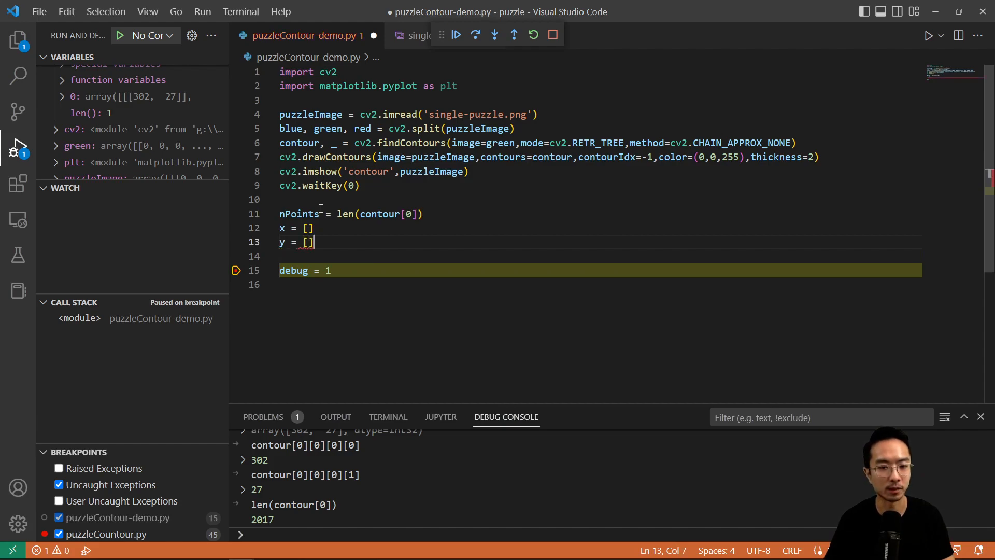
text(for)
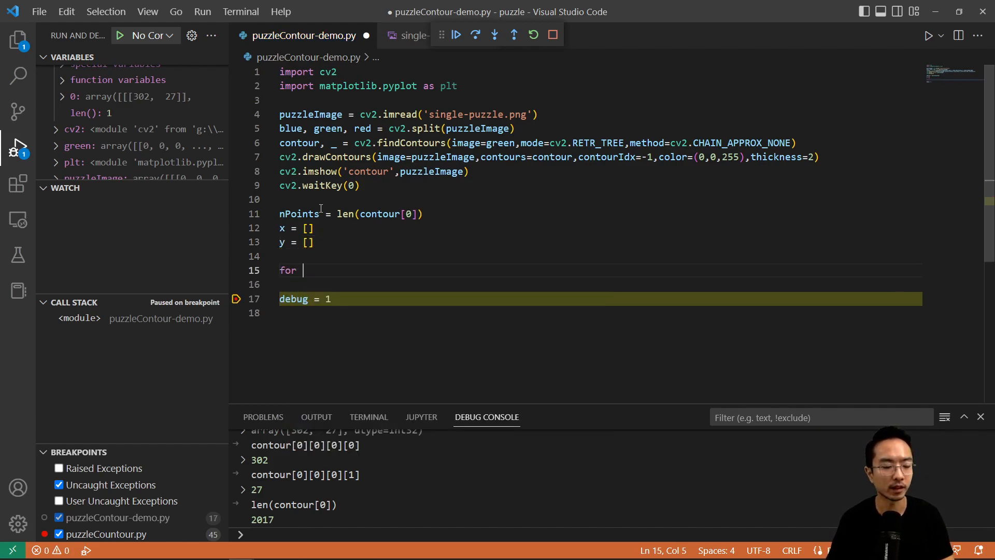
text(i in range(nPoin)
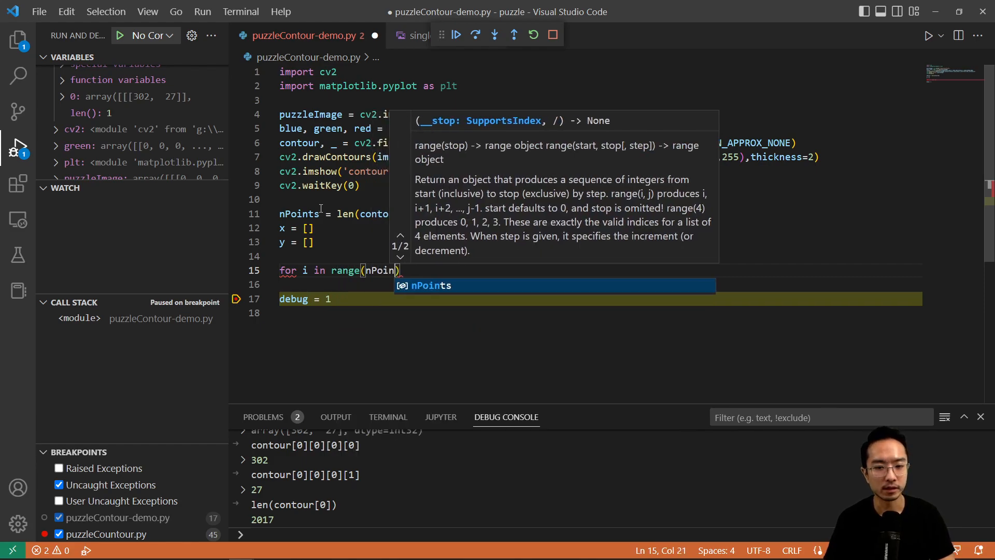
key(Enter)
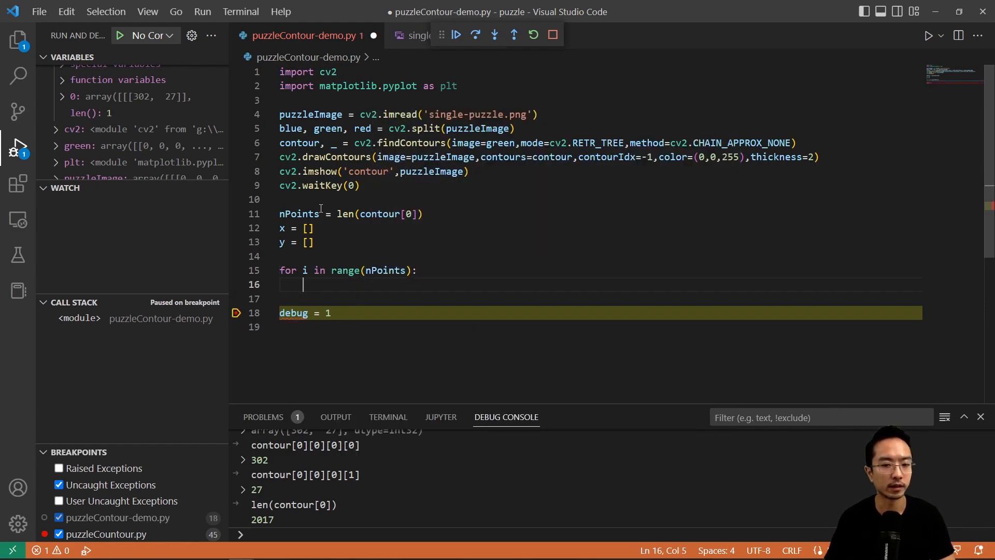
Append contour[0][i][0][0] to x inside the loop.
text(x.append()
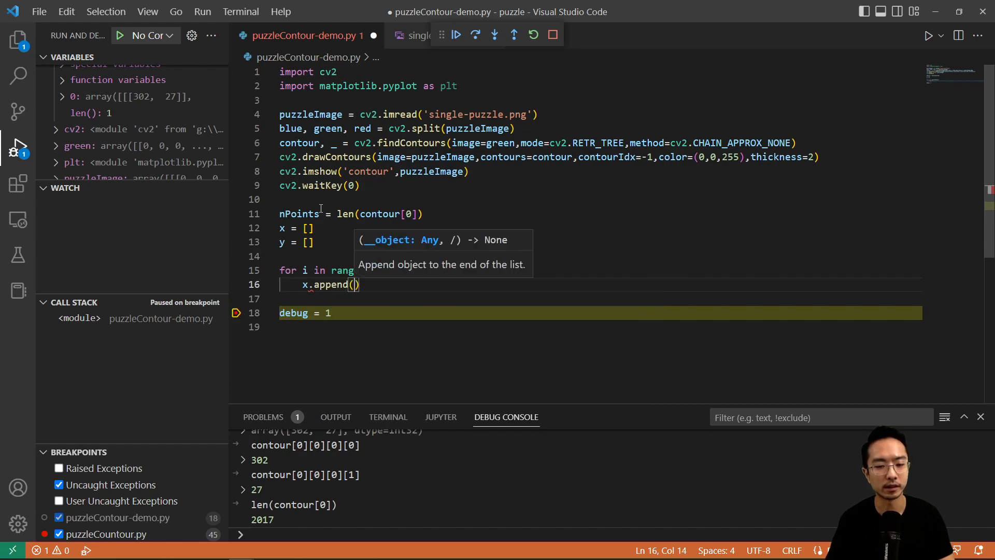
text(contour)
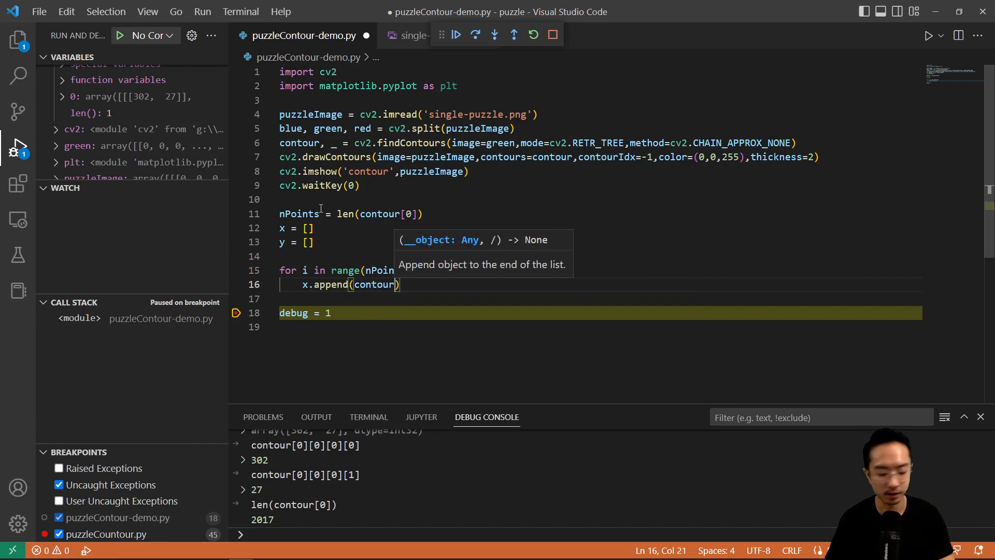
text([])
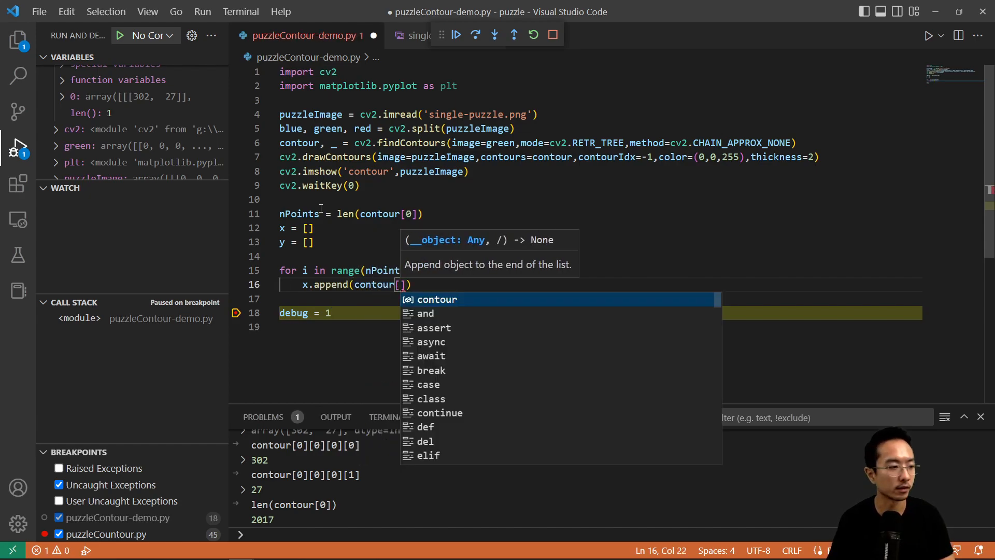
text([0][)
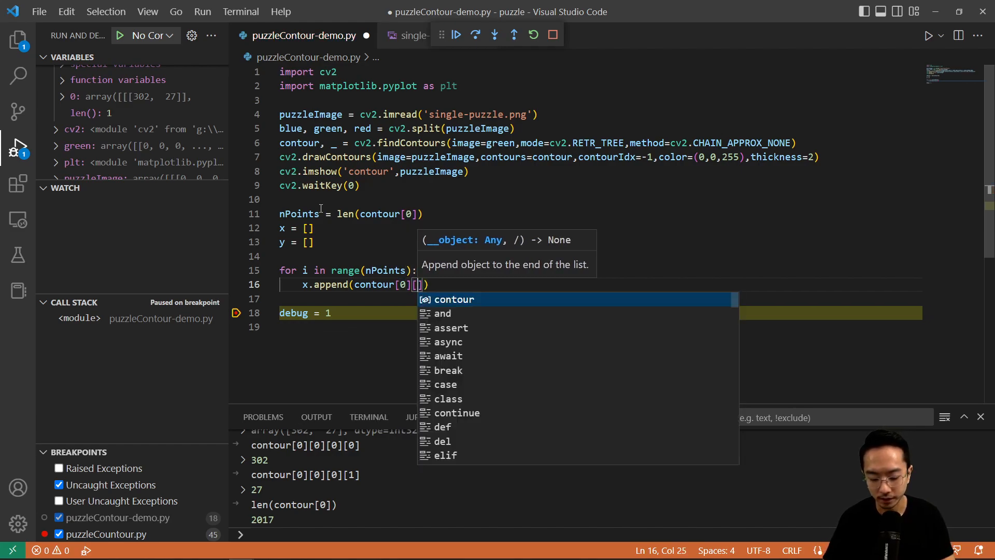
text(i])
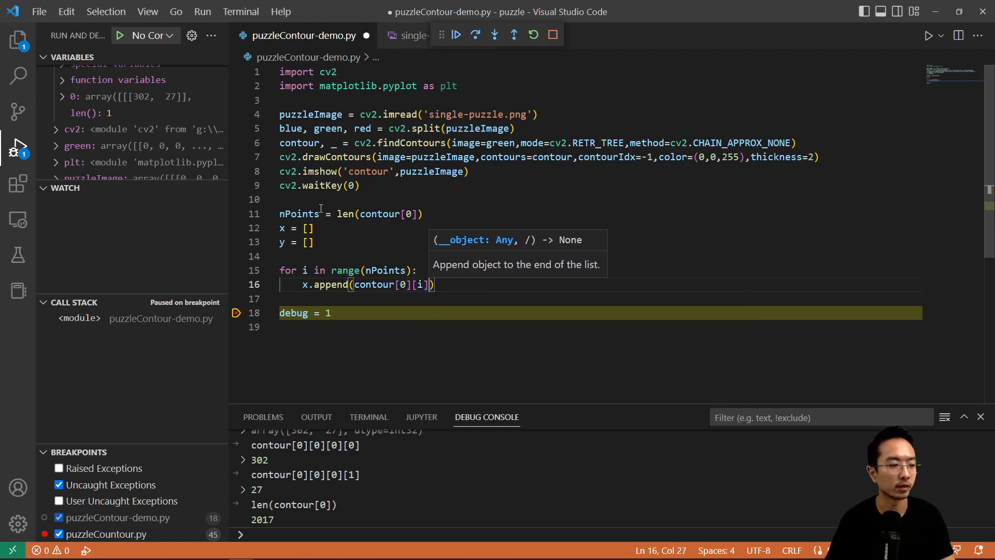
text([0])
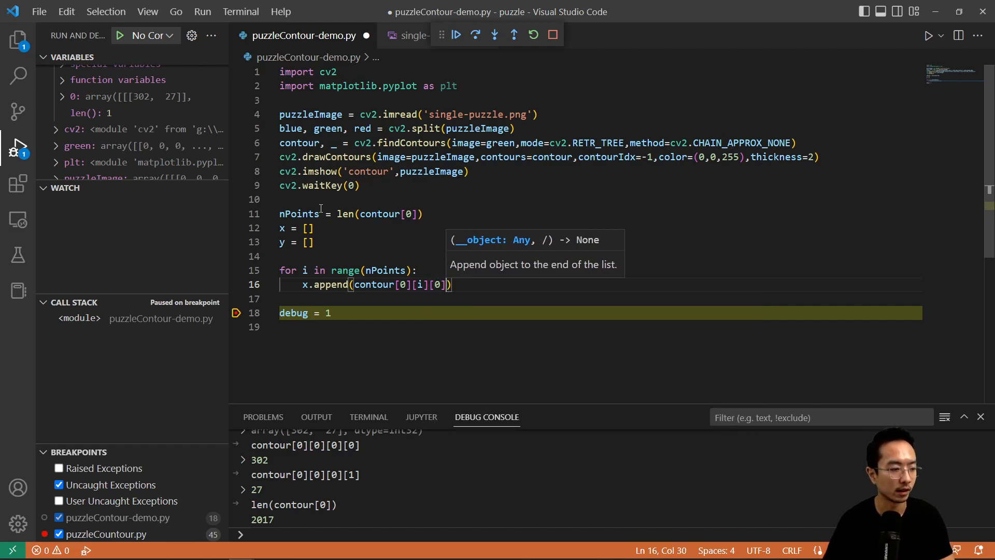
text([)
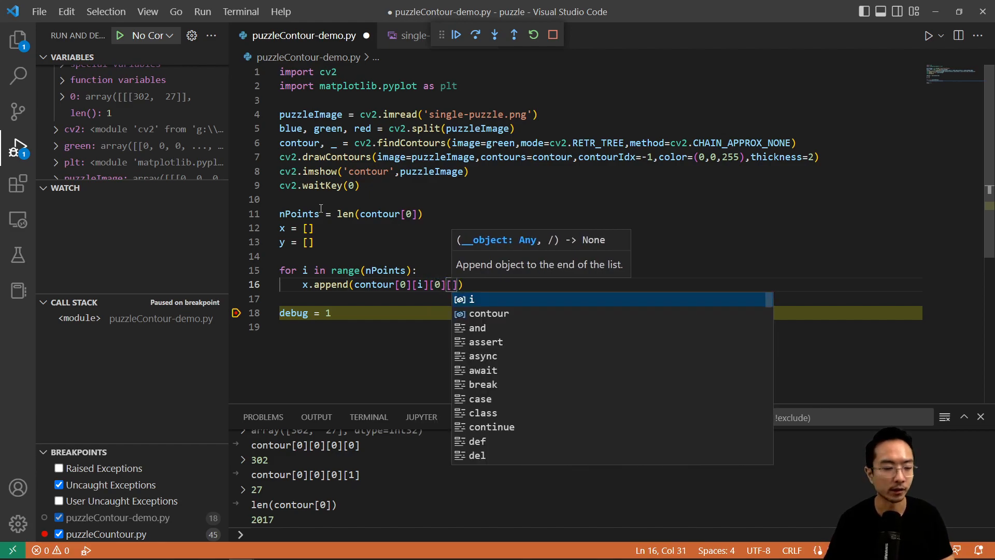
text(0)
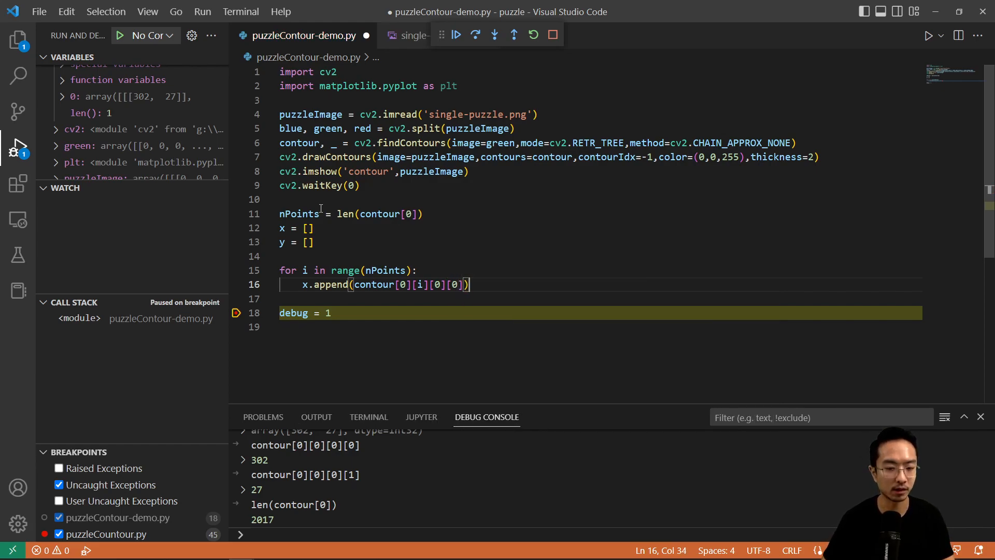
Duplicate the append line as y.append(contour[0][i][0][1]) and move below the loop.
key(Enter)
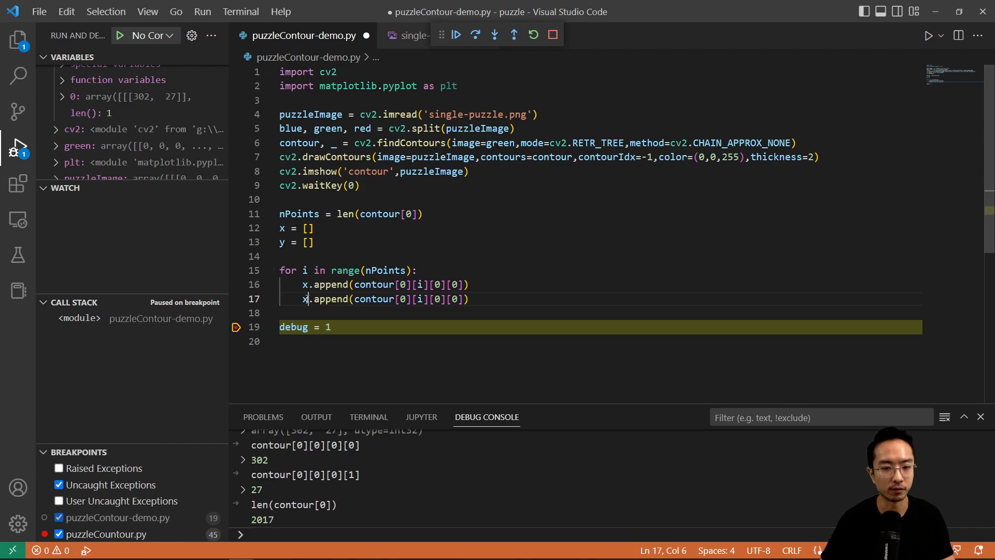
text(y)
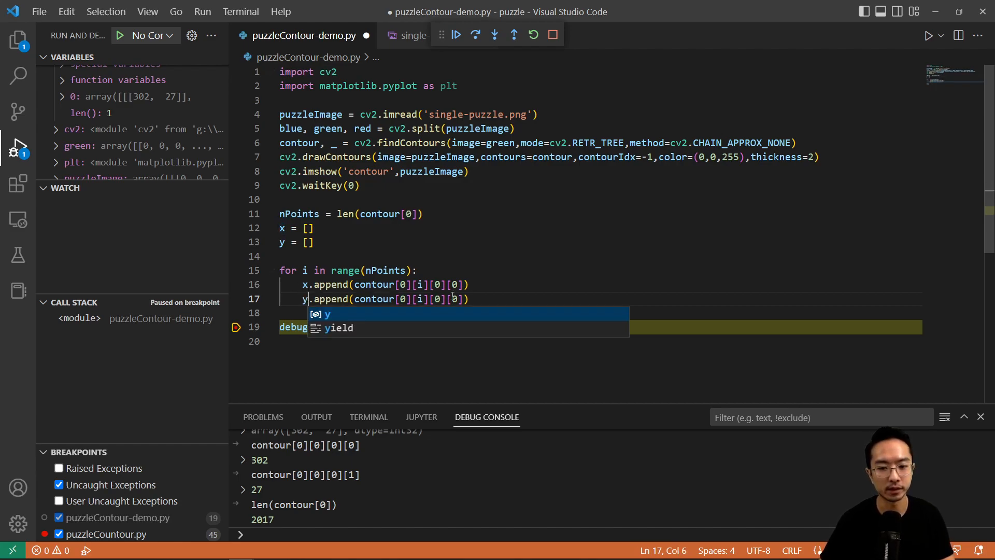
text(1)
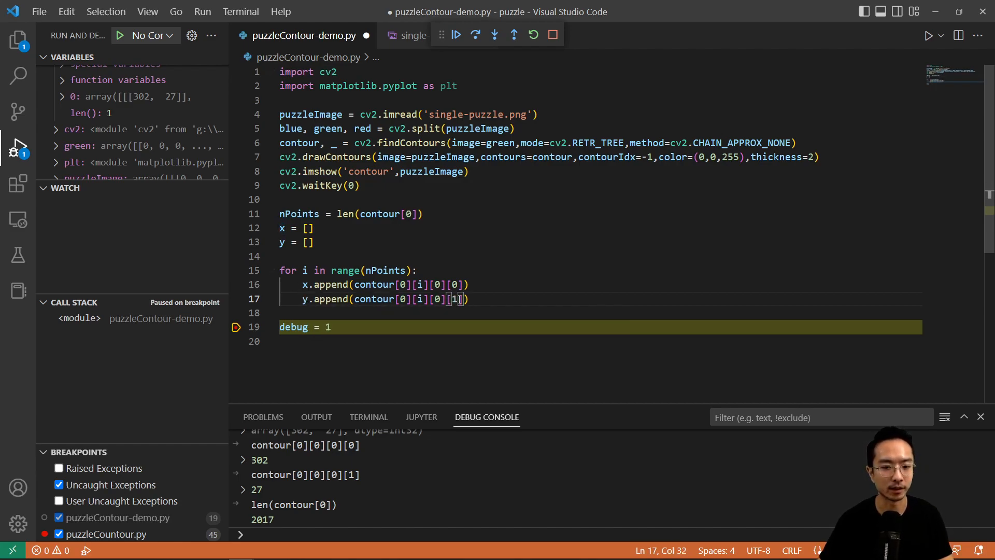
click(309, 311)
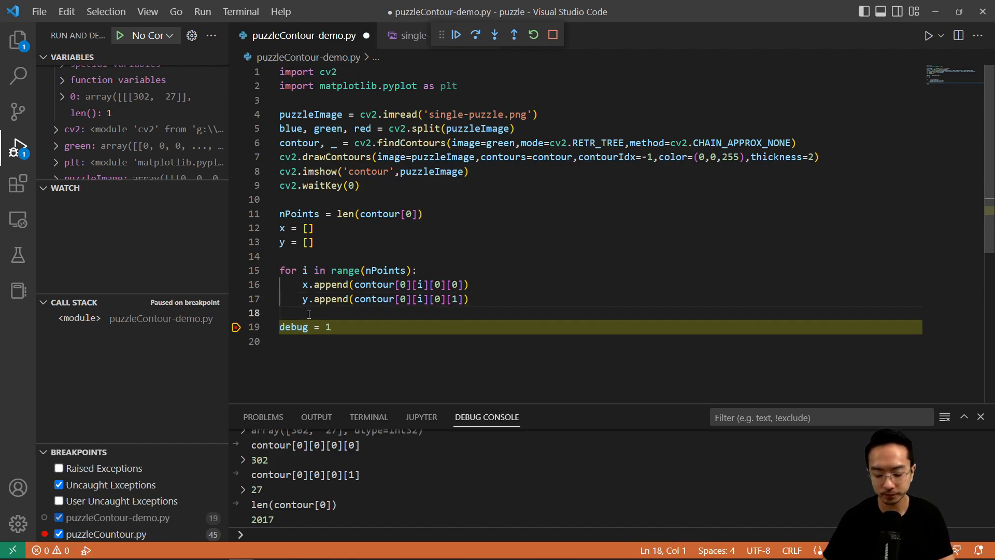
Downsample the contour lists with x = x[::10] and y = y[::10].
text(x =)
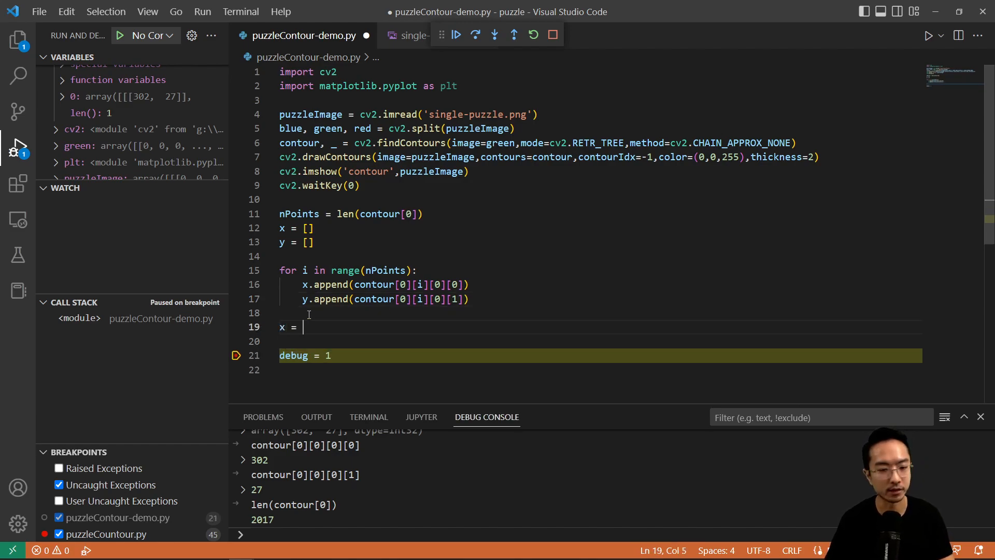
text(x[::])
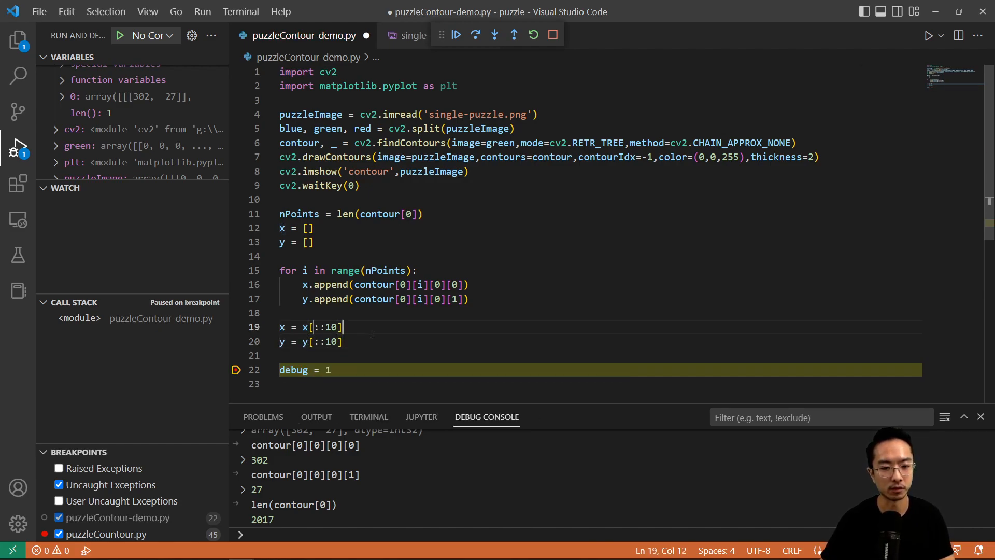
key(Enter)
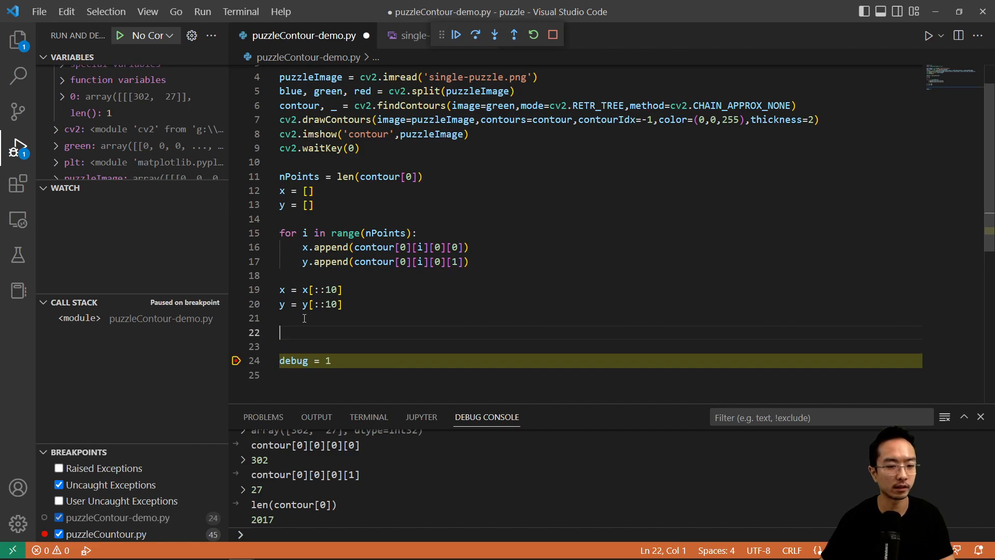
Plot the points as red dots with plt.plot(x,y,'ro') and call plt.show().
text(plt)
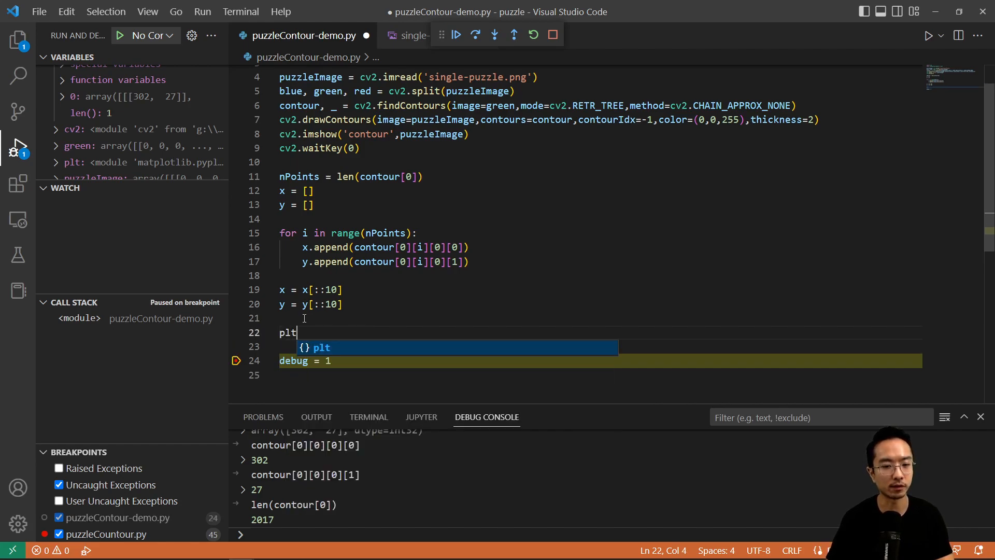
text(.plot())
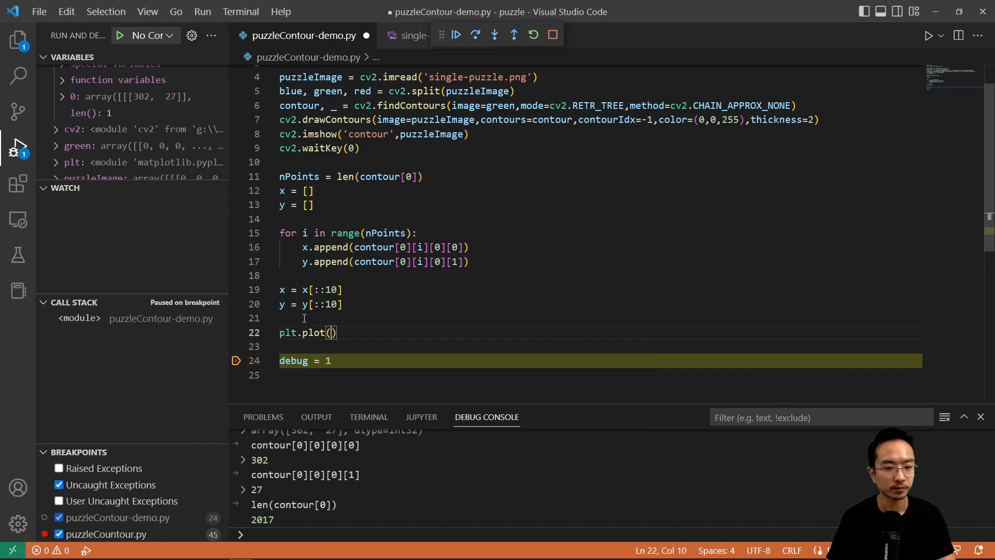
text(x,y,'r')
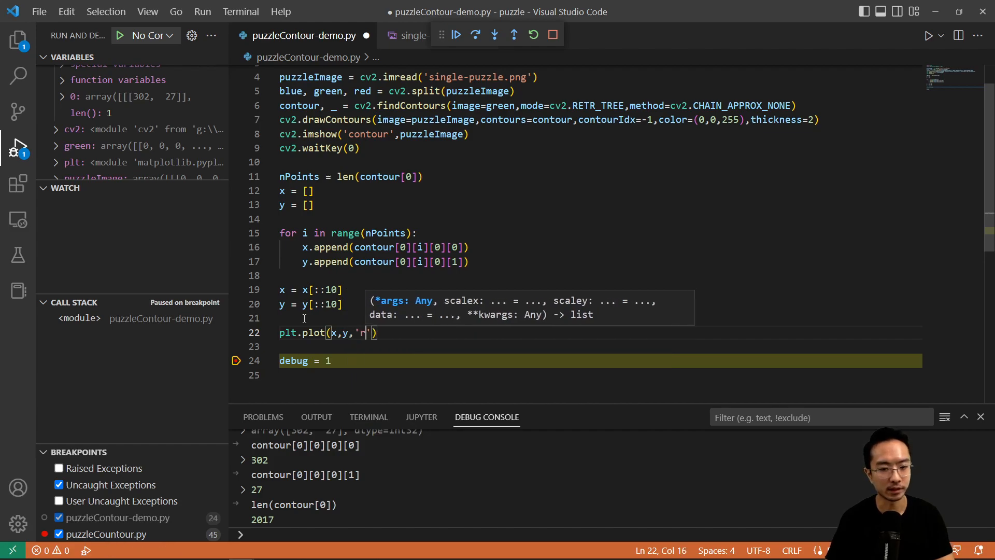
text(o)
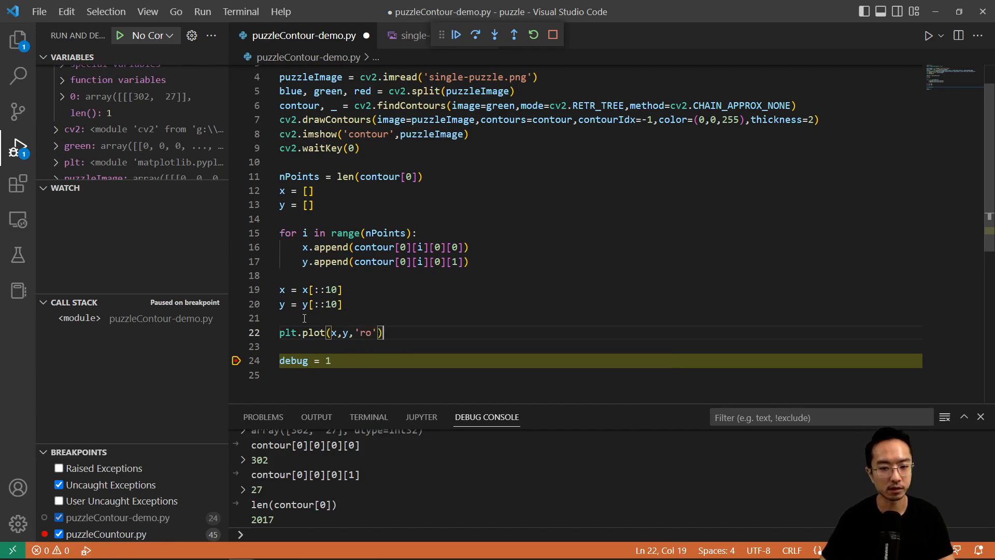
text(plt.show()
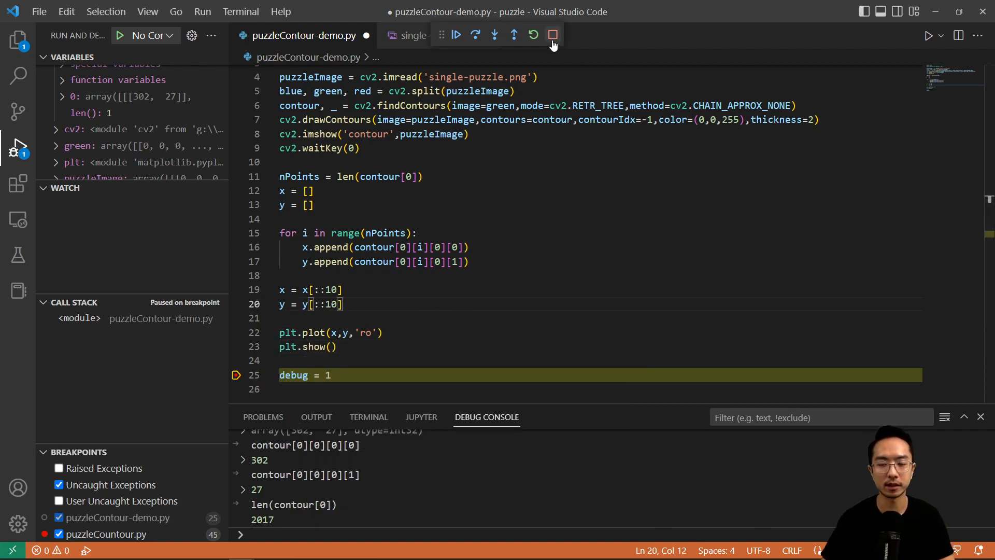
Stop the debug session, rerun without debugging, and dismiss the contour preview so Figure 1 appears.
click(551, 36)
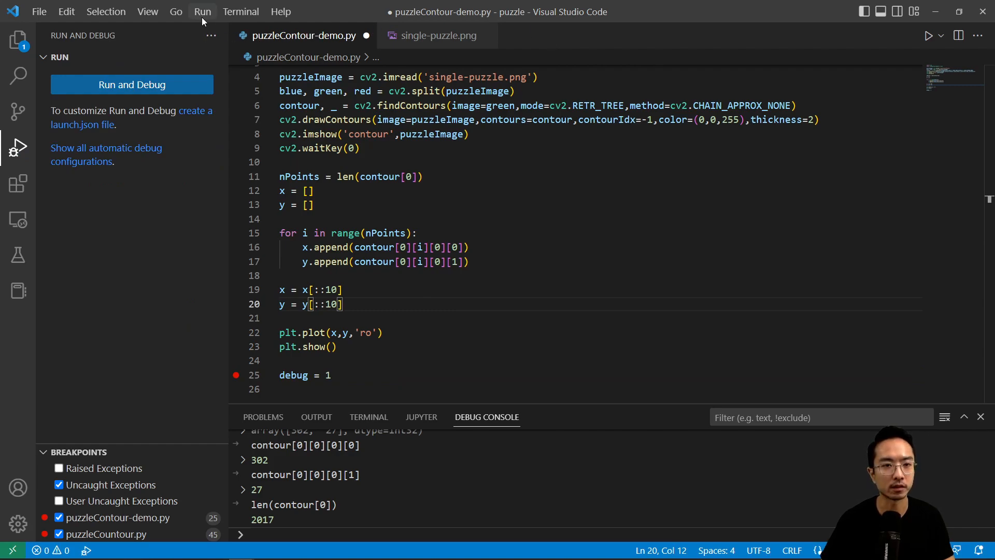
click(202, 12)
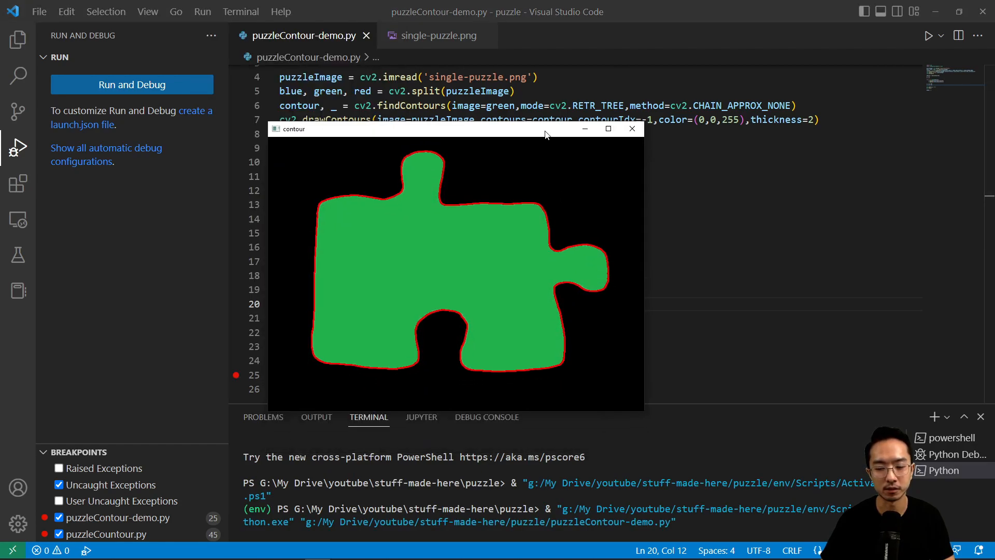
click(631, 128)
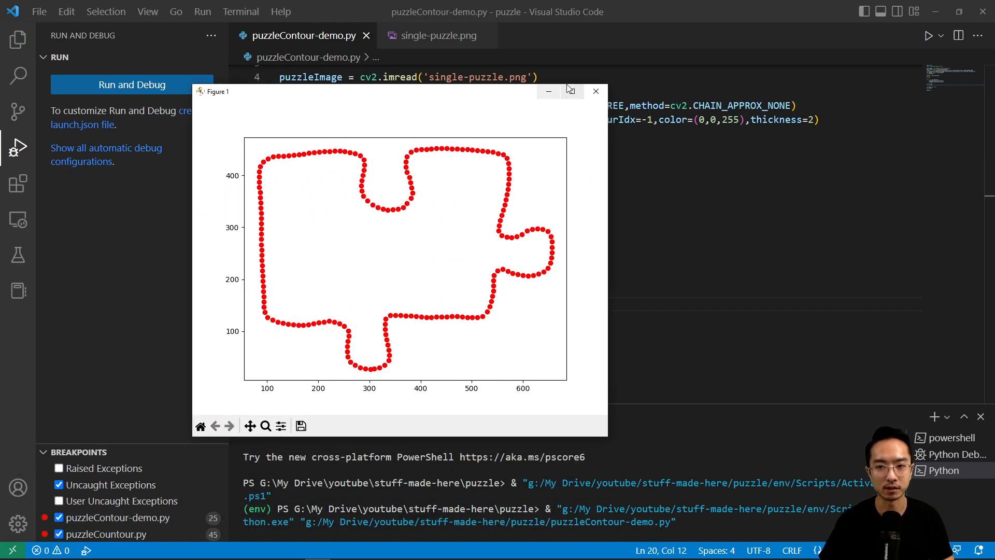
Maximize the Figure 1 window showing the red-dot puzzle outline.
click(570, 87)
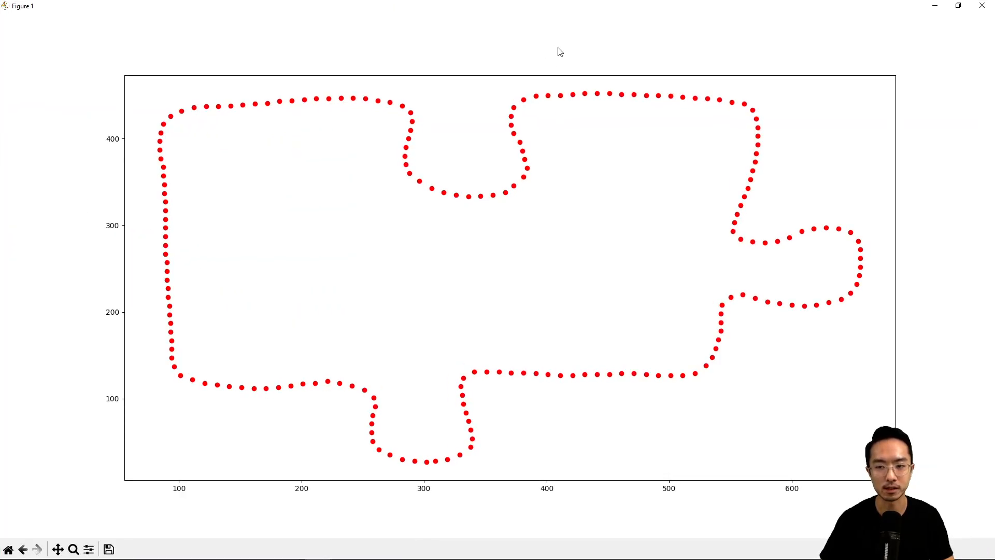
mouse_move(765, 98)
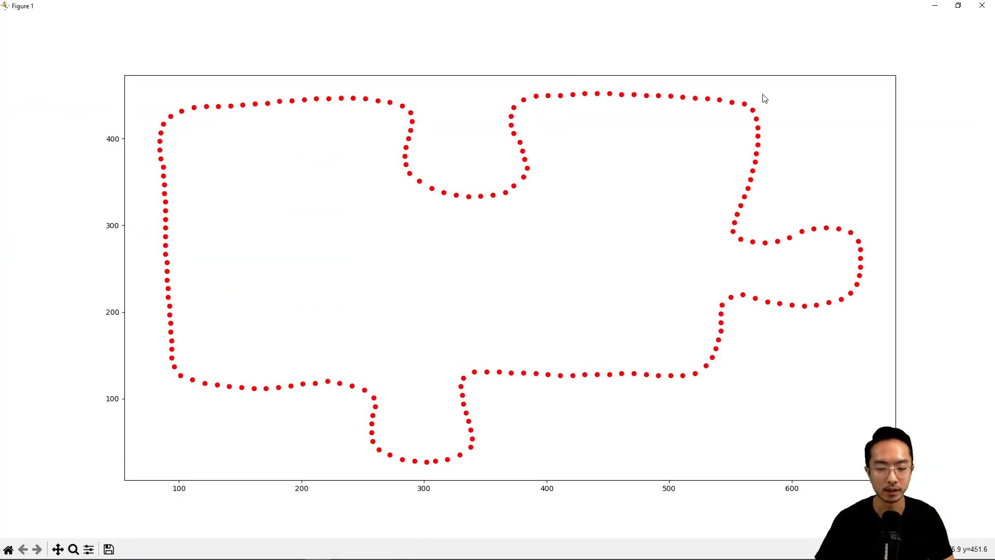
mouse_move(759, 105)
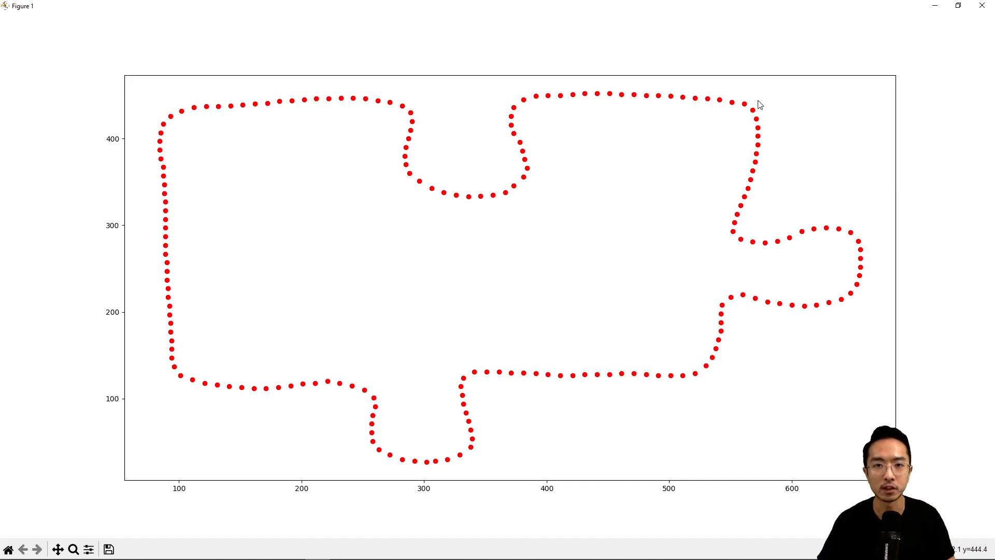